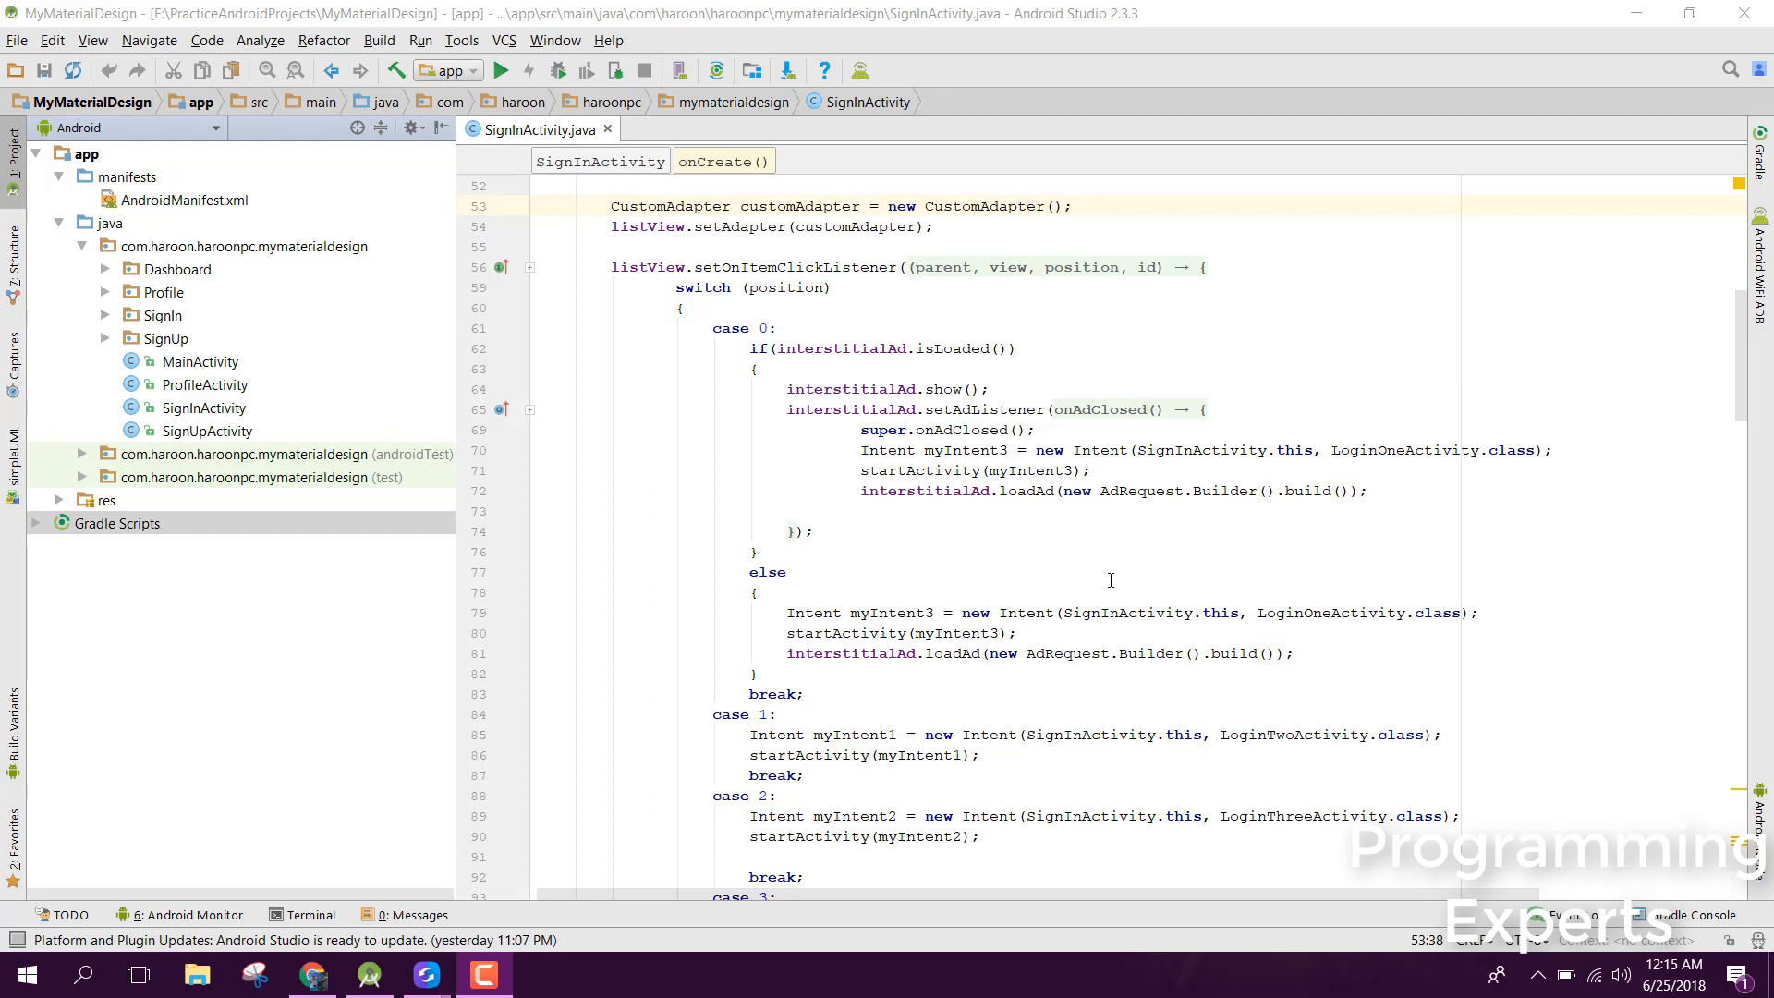
mouse_move(1762, 445)
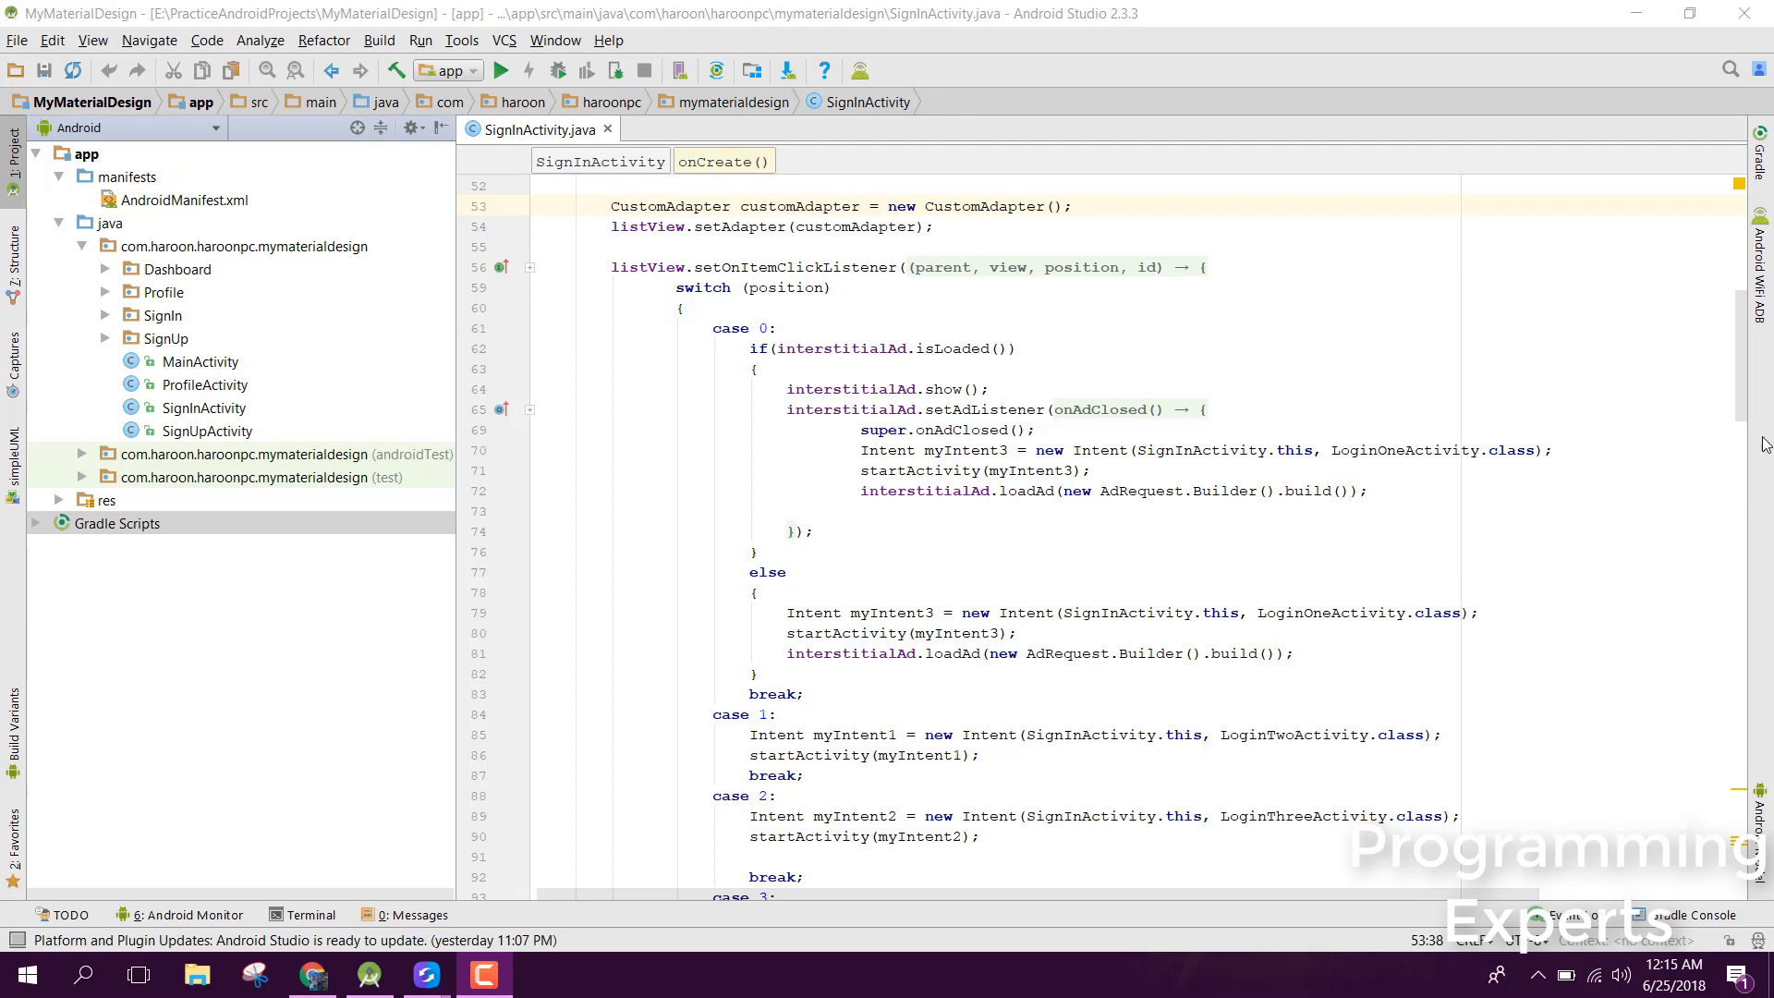
- Scroll the Play Store listing back to the top where the screenshot carousel sits
scroll("up", 3)
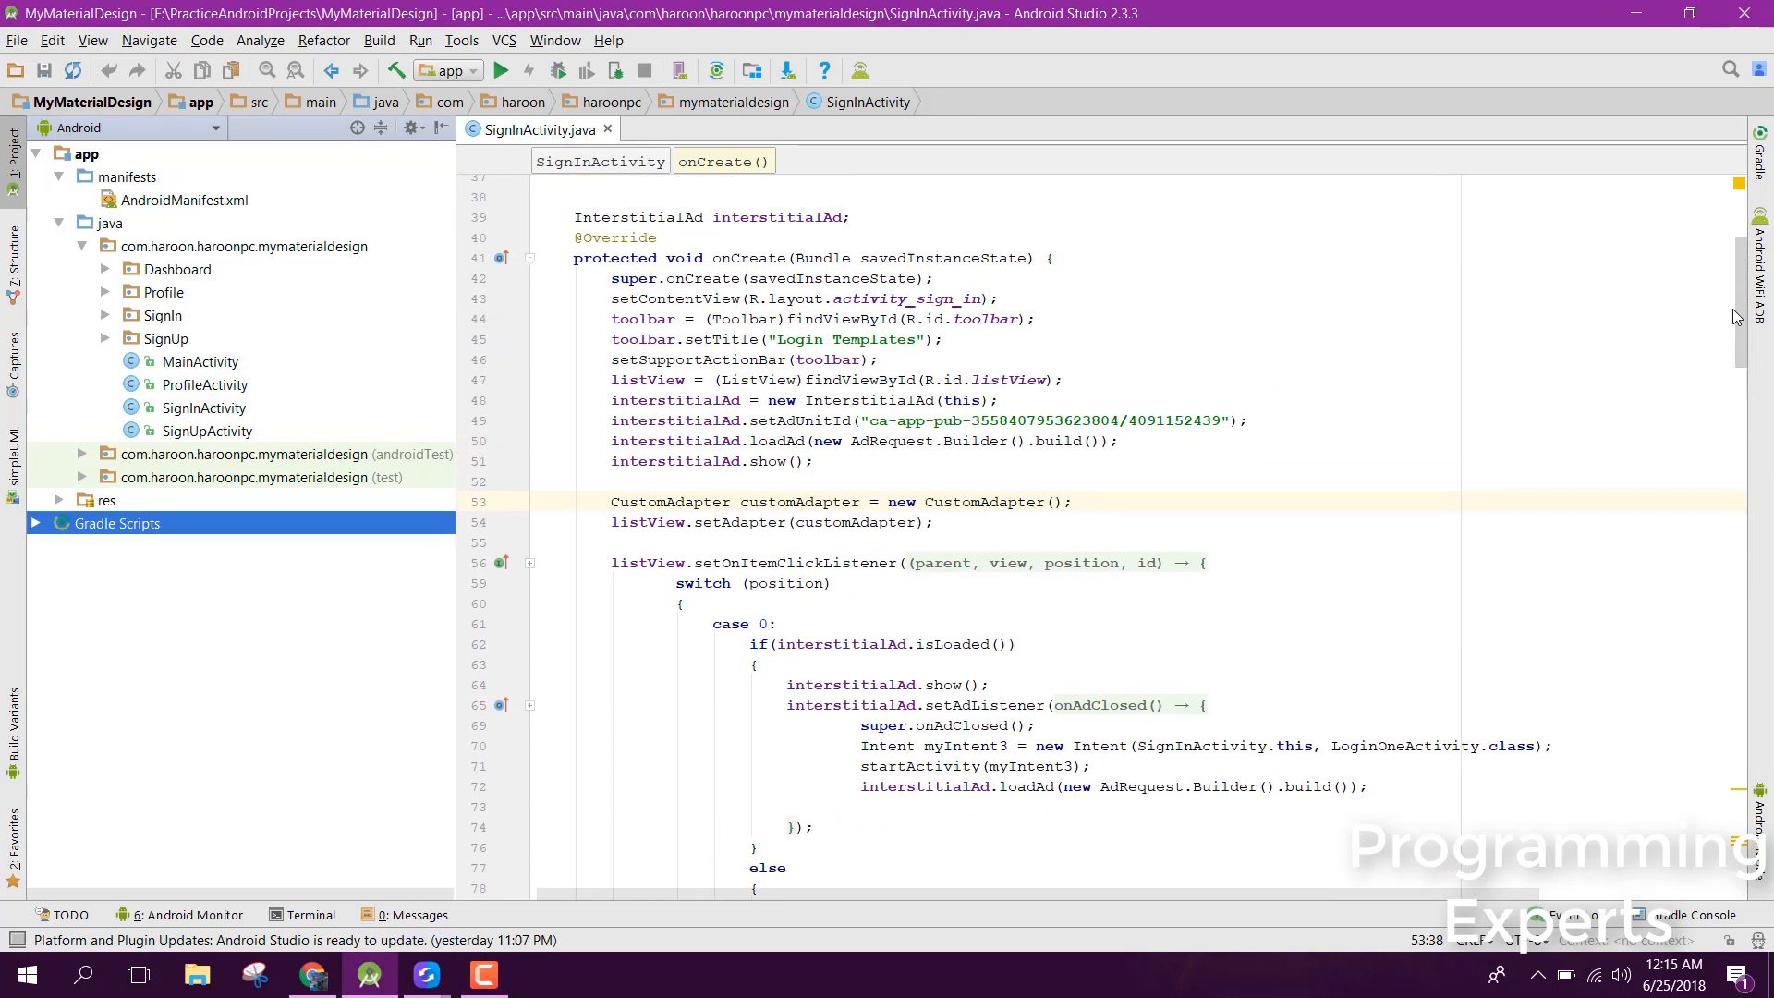
scroll("up", 3)
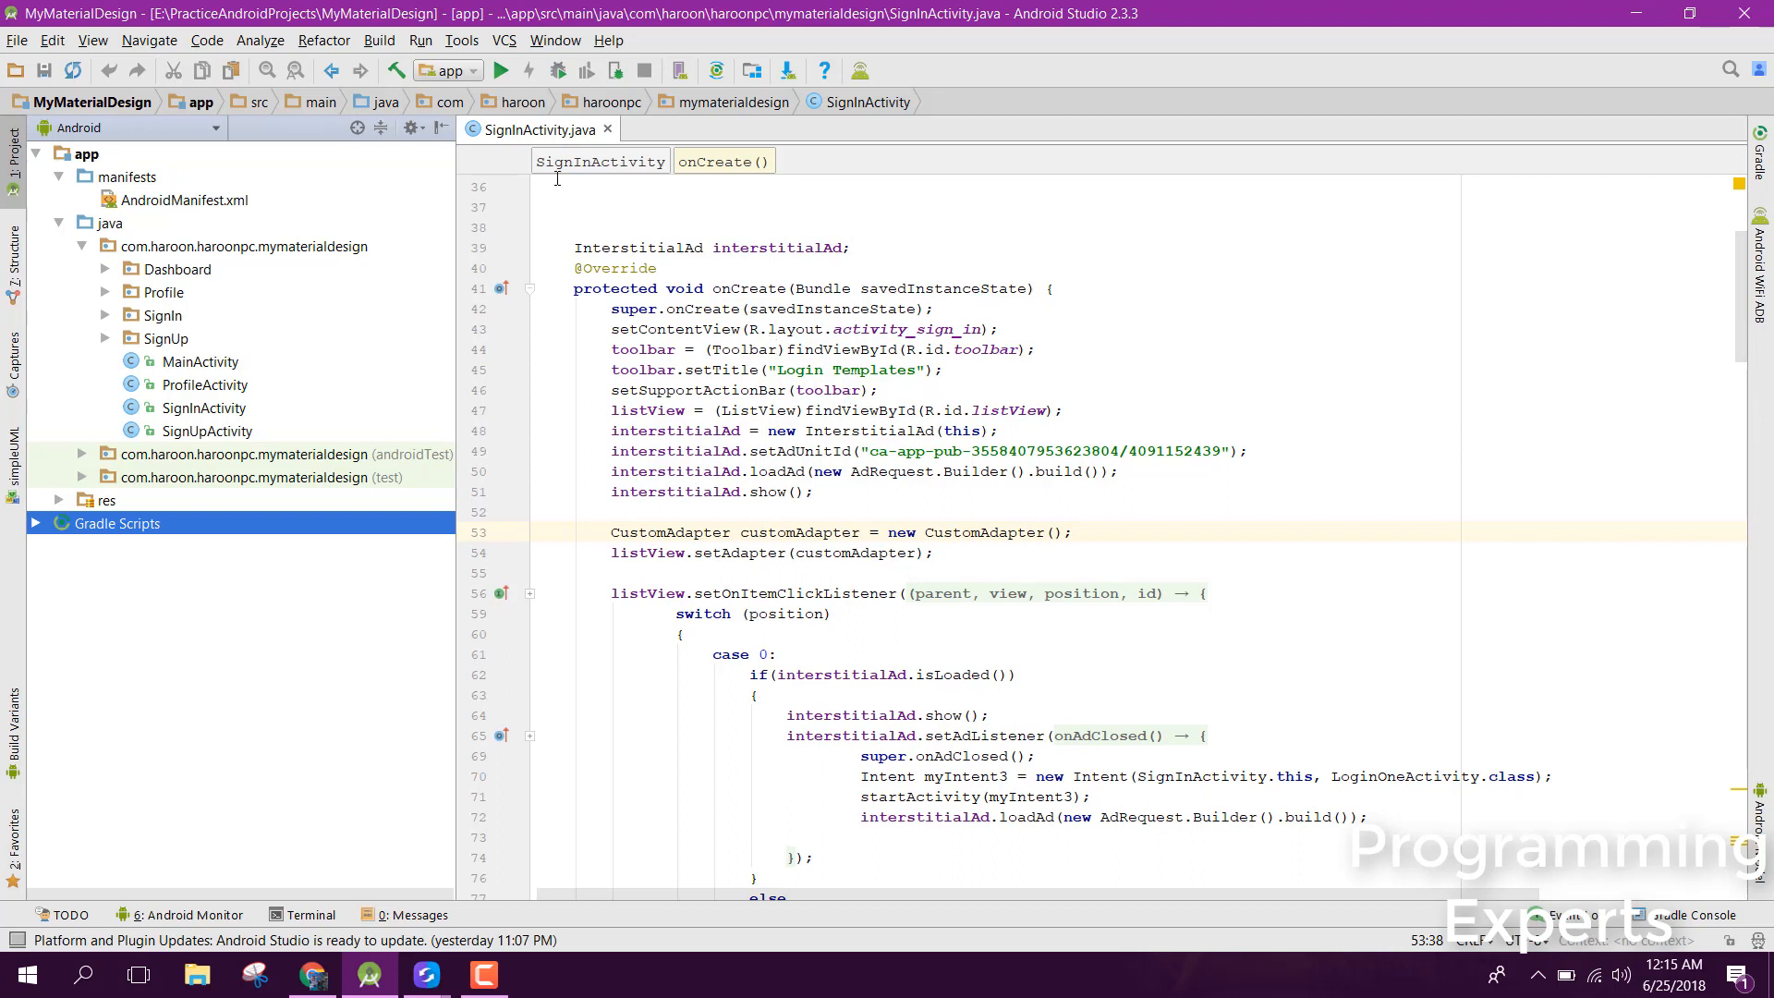
mouse_move(627, 302)
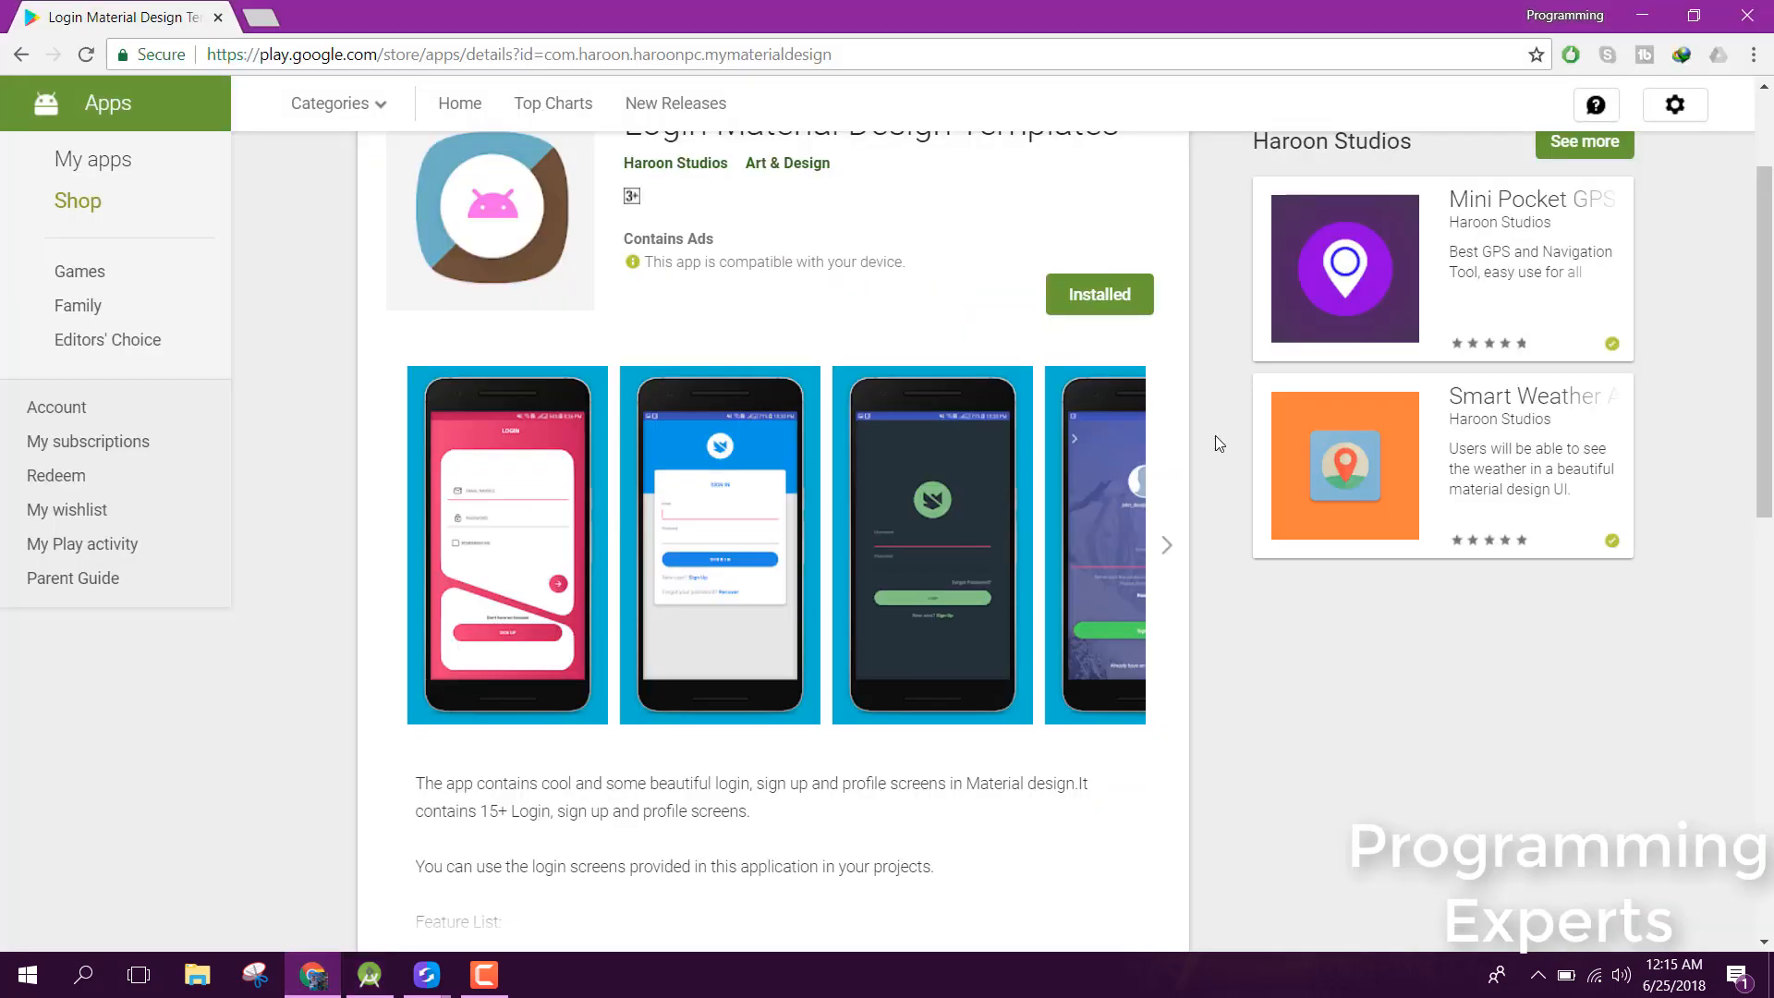
scroll("up", 3)
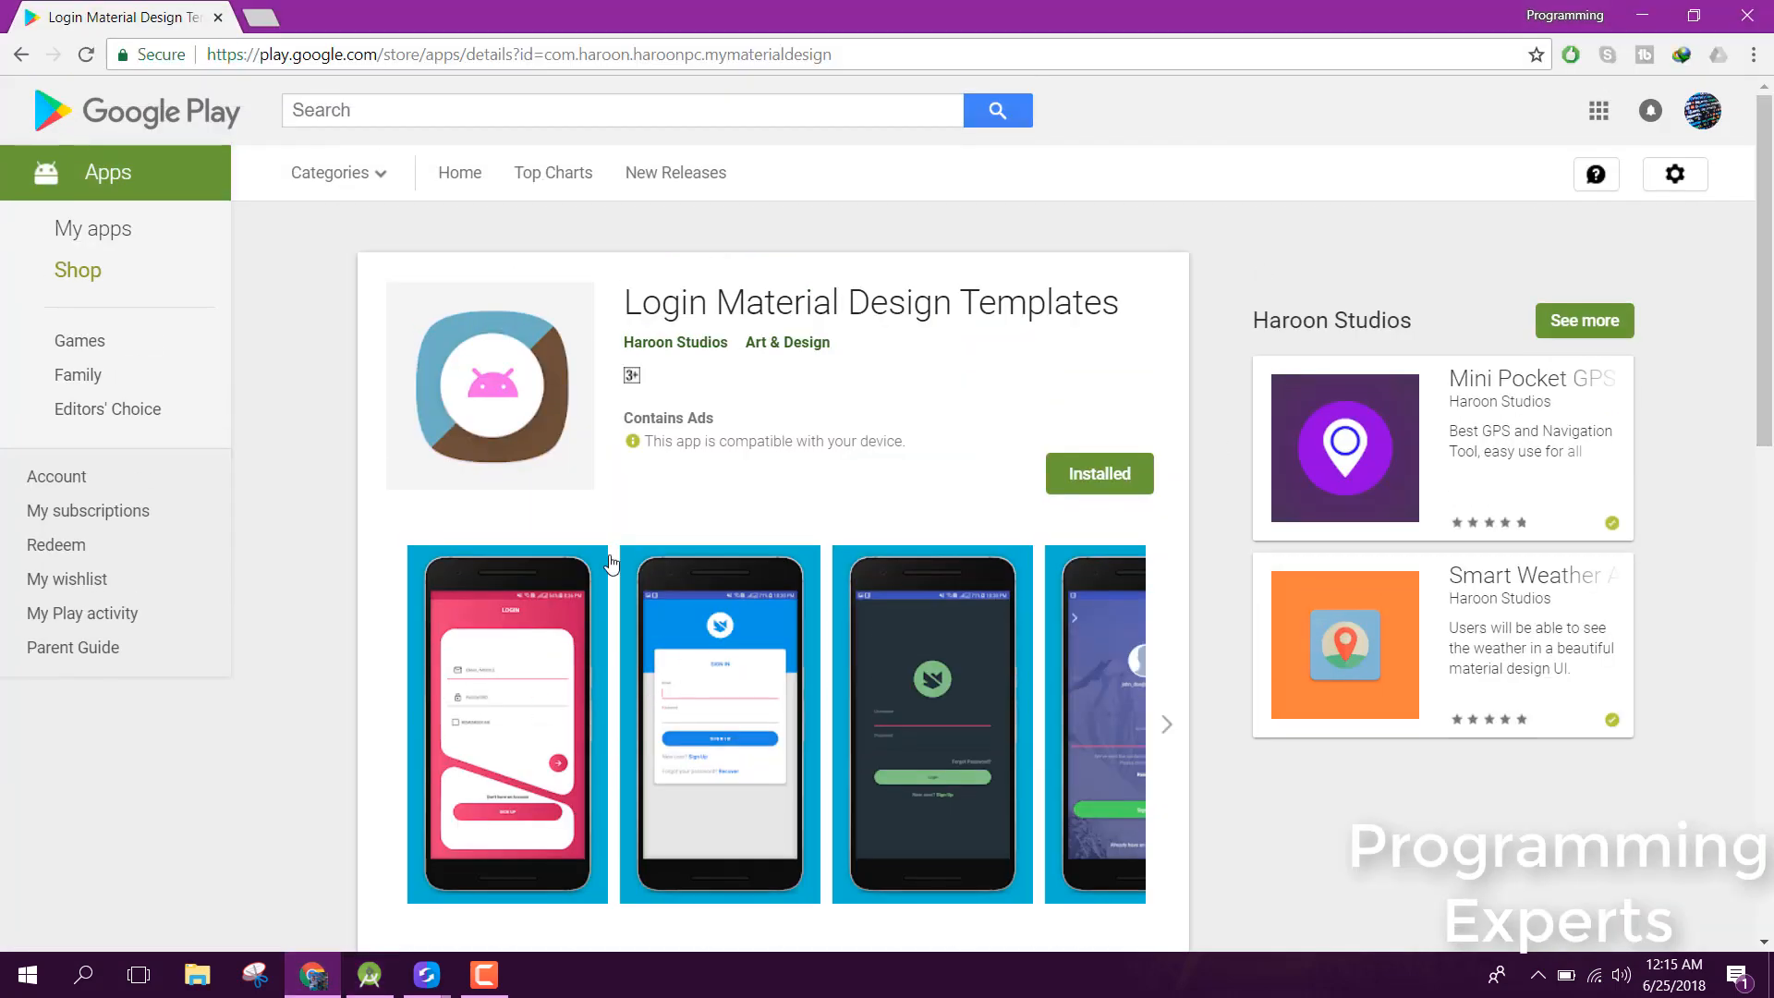
mouse_move(795, 292)
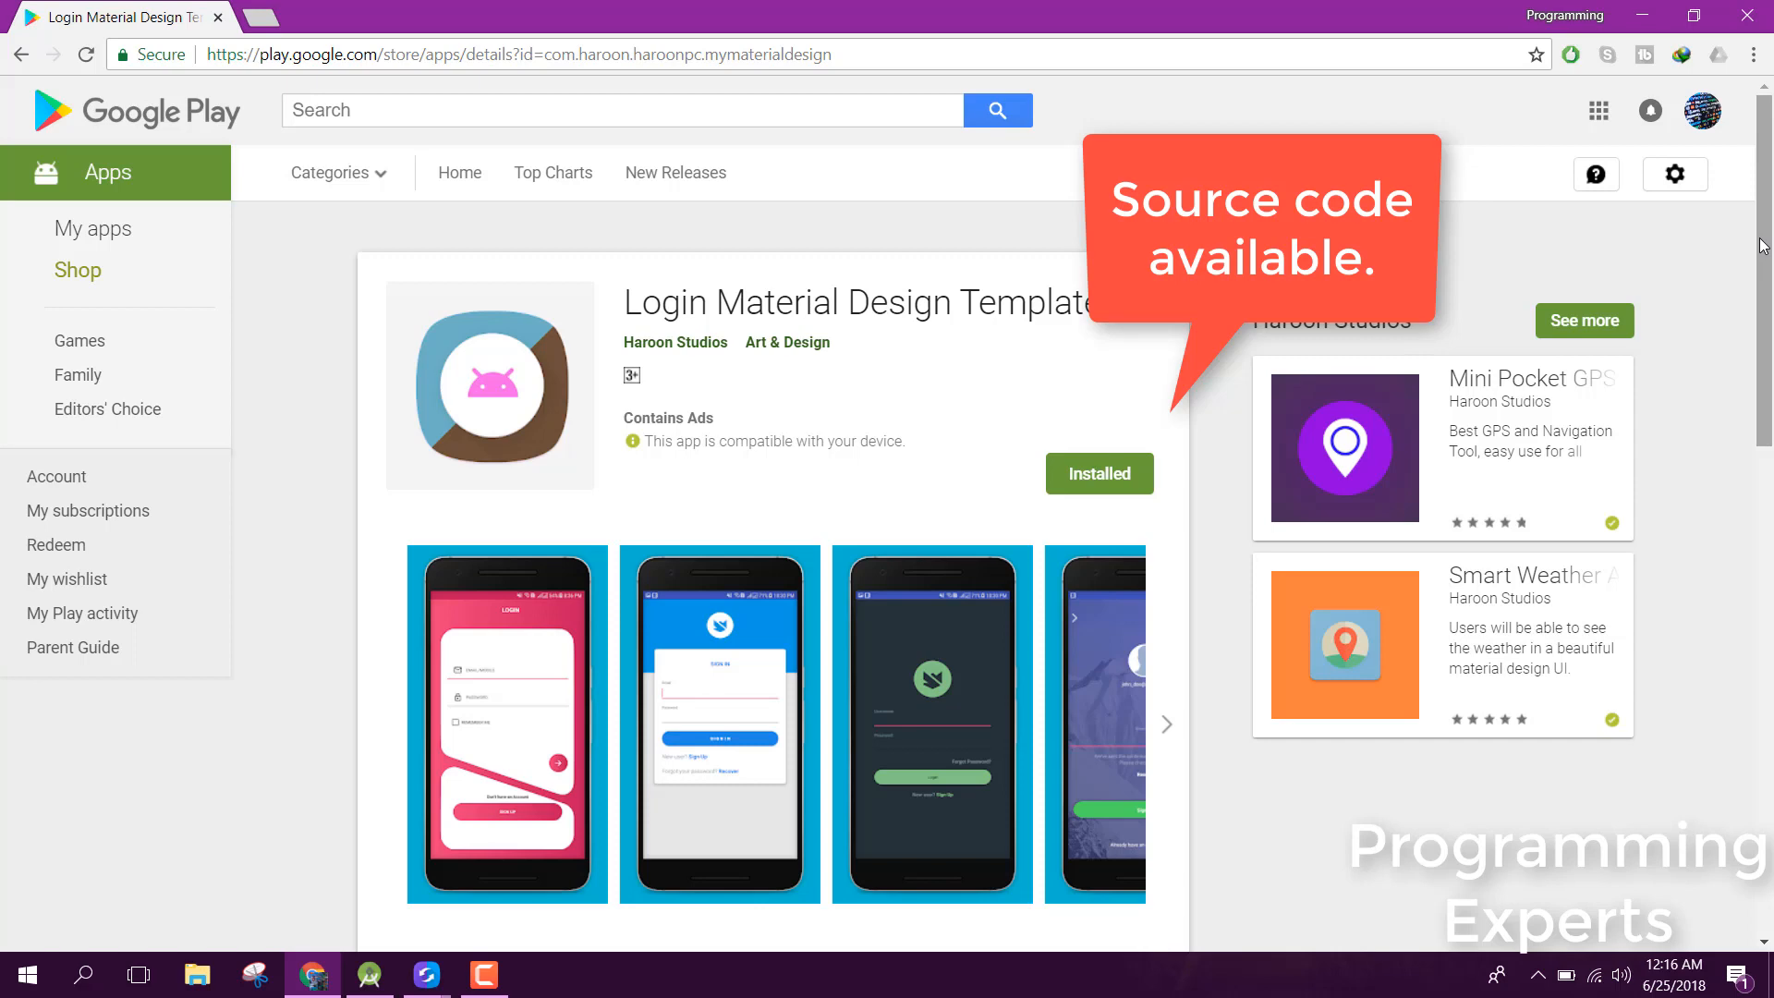
scroll("down", 3)
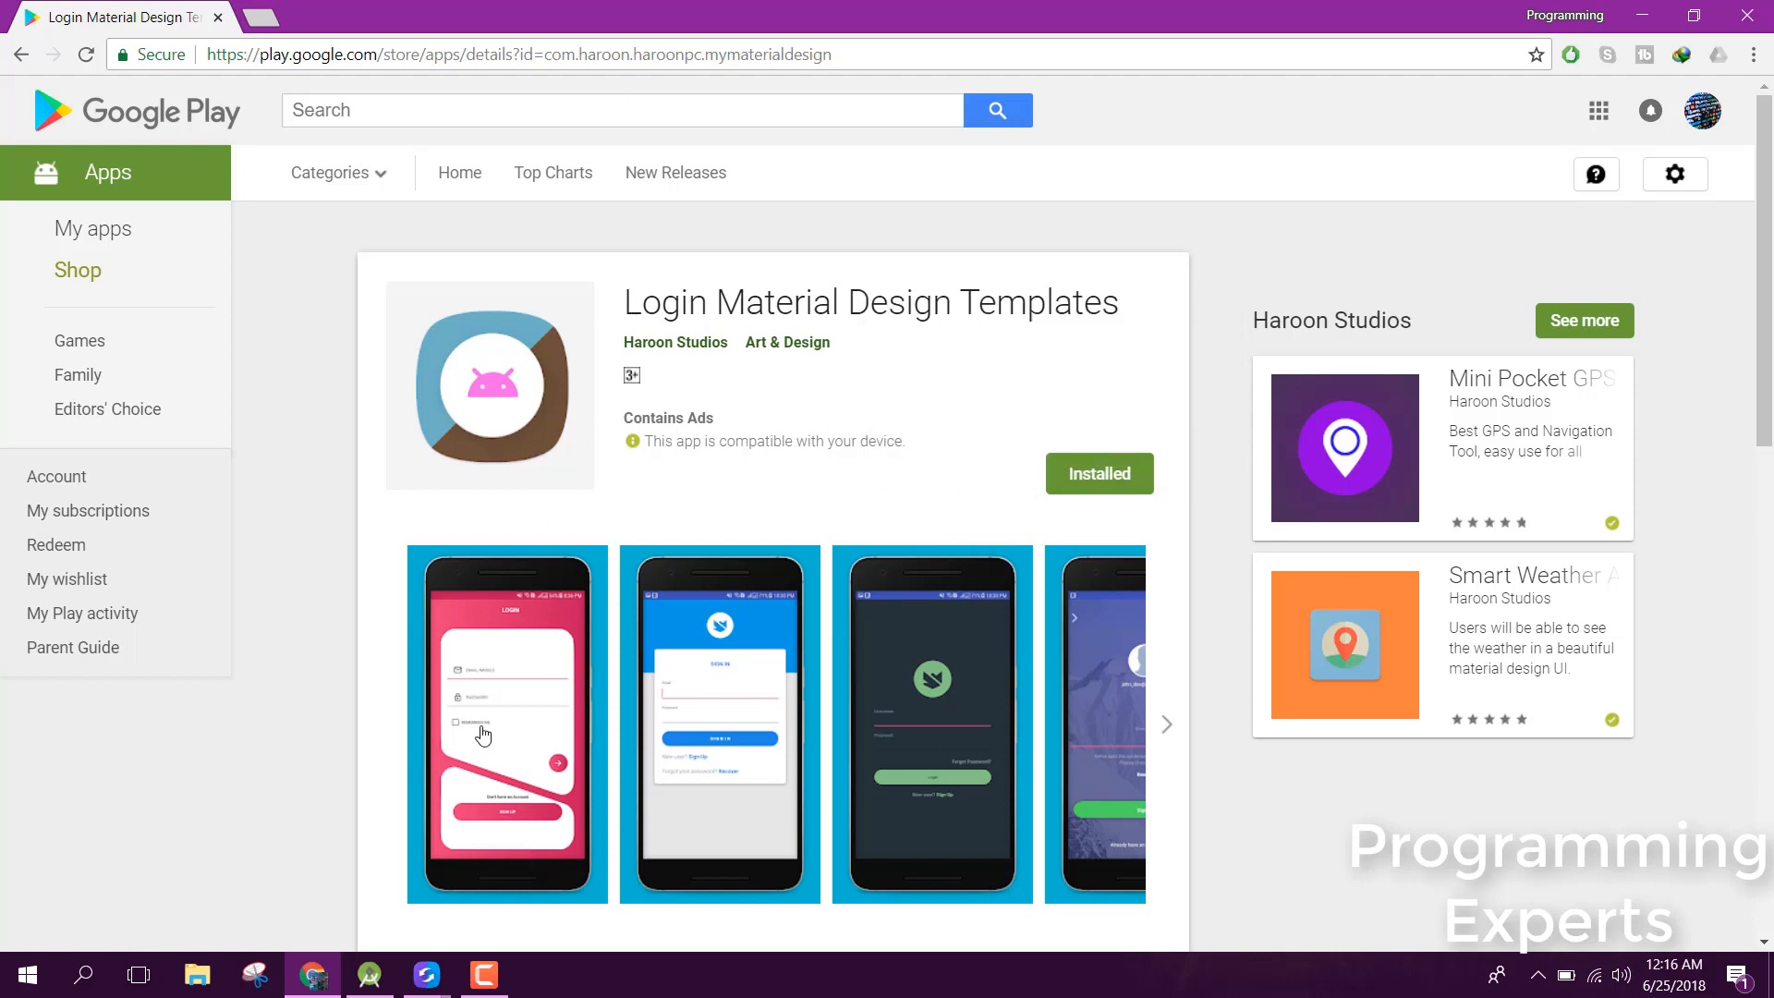
- Advance the Login Material Design Templates screenshot carousel to the later login and profile screens
left_click(507, 725)
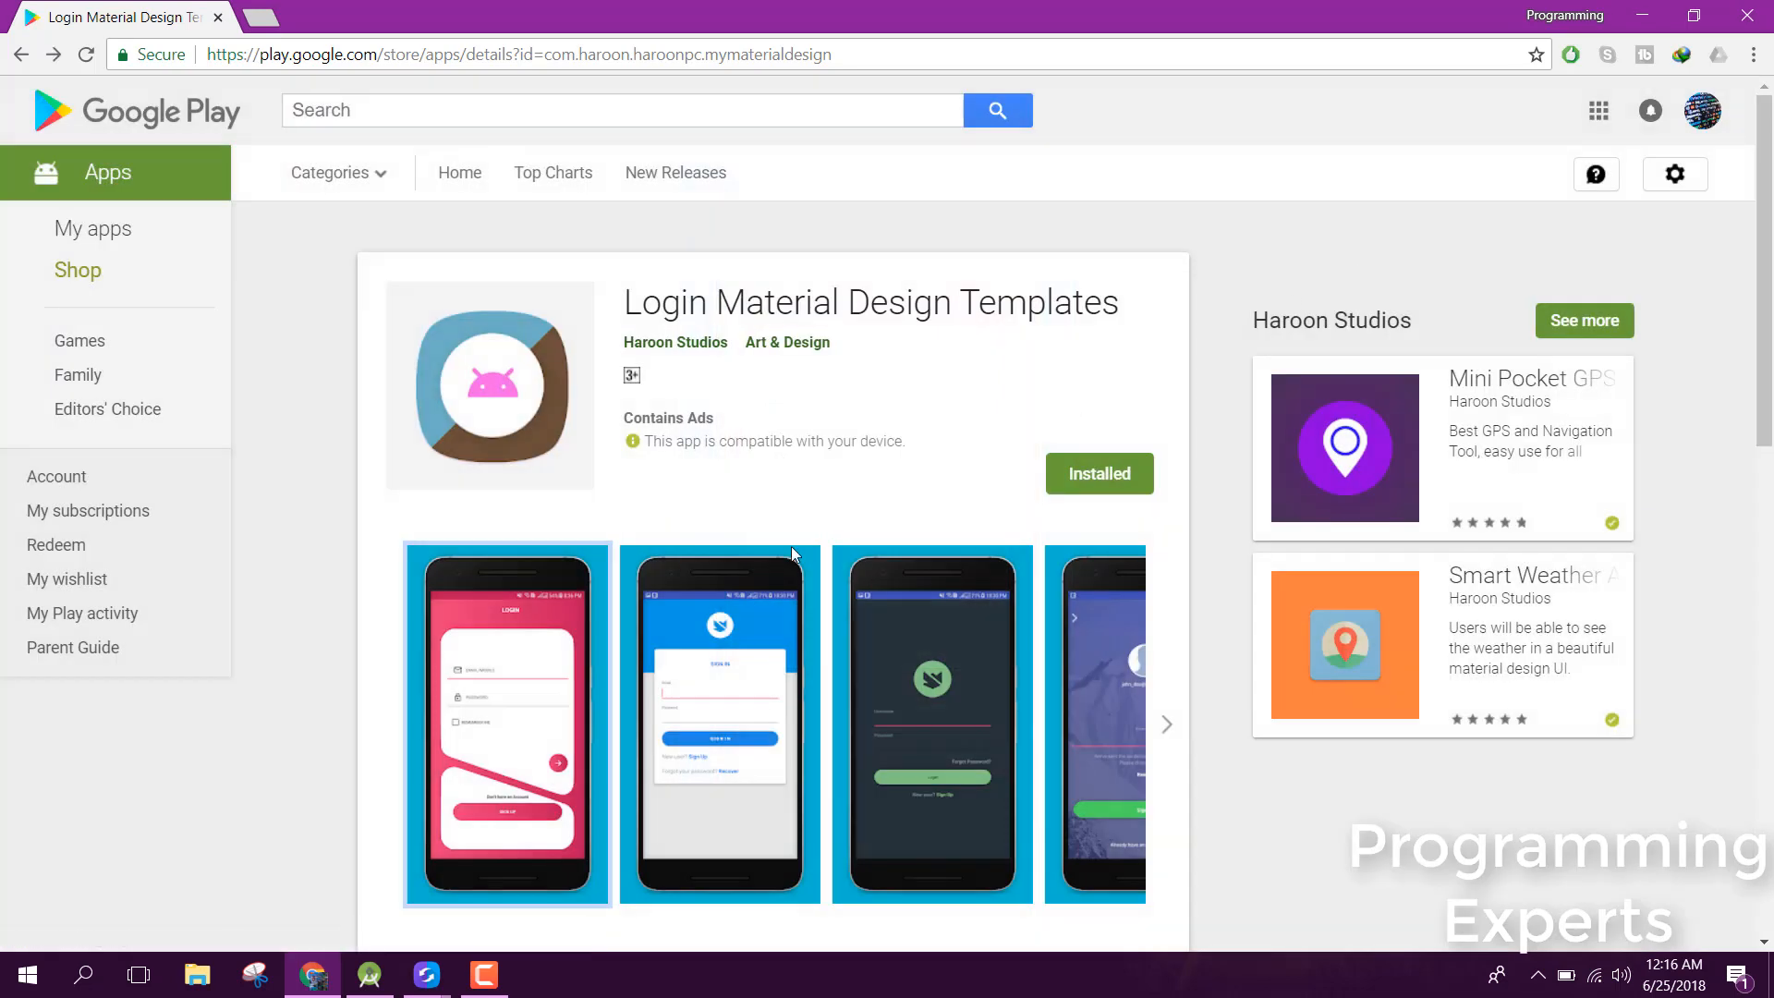
left_click(720, 724)
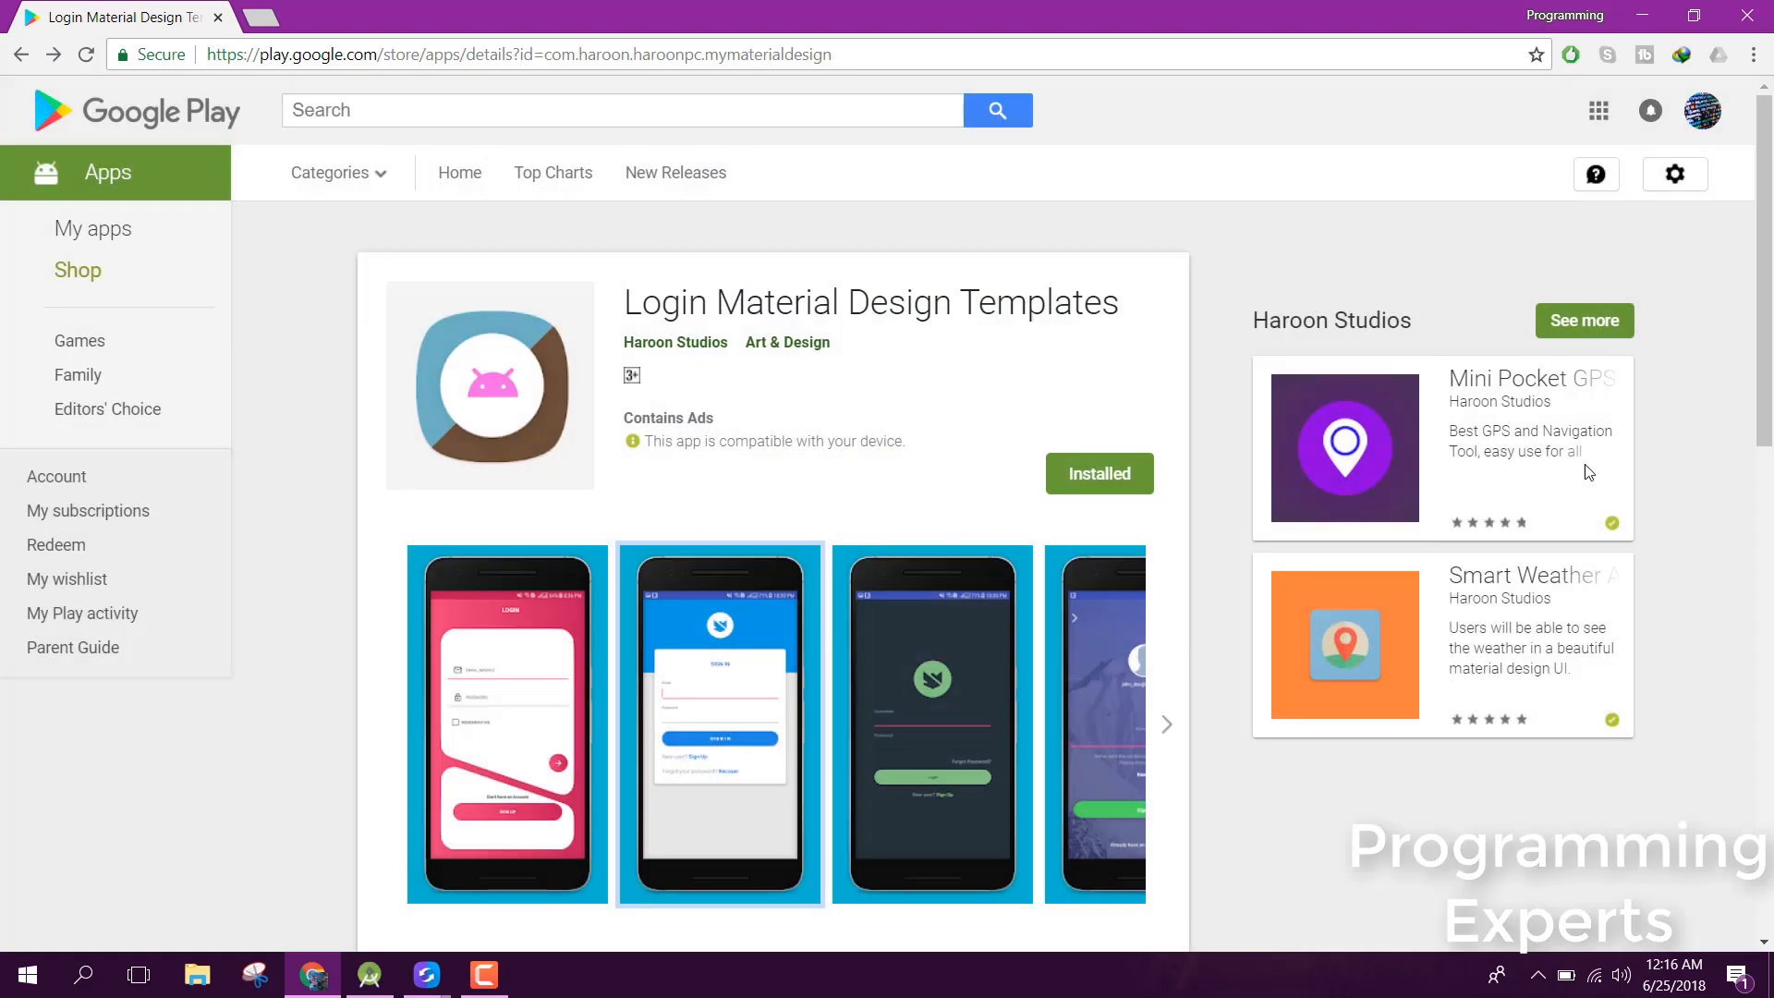
left_click(1167, 724)
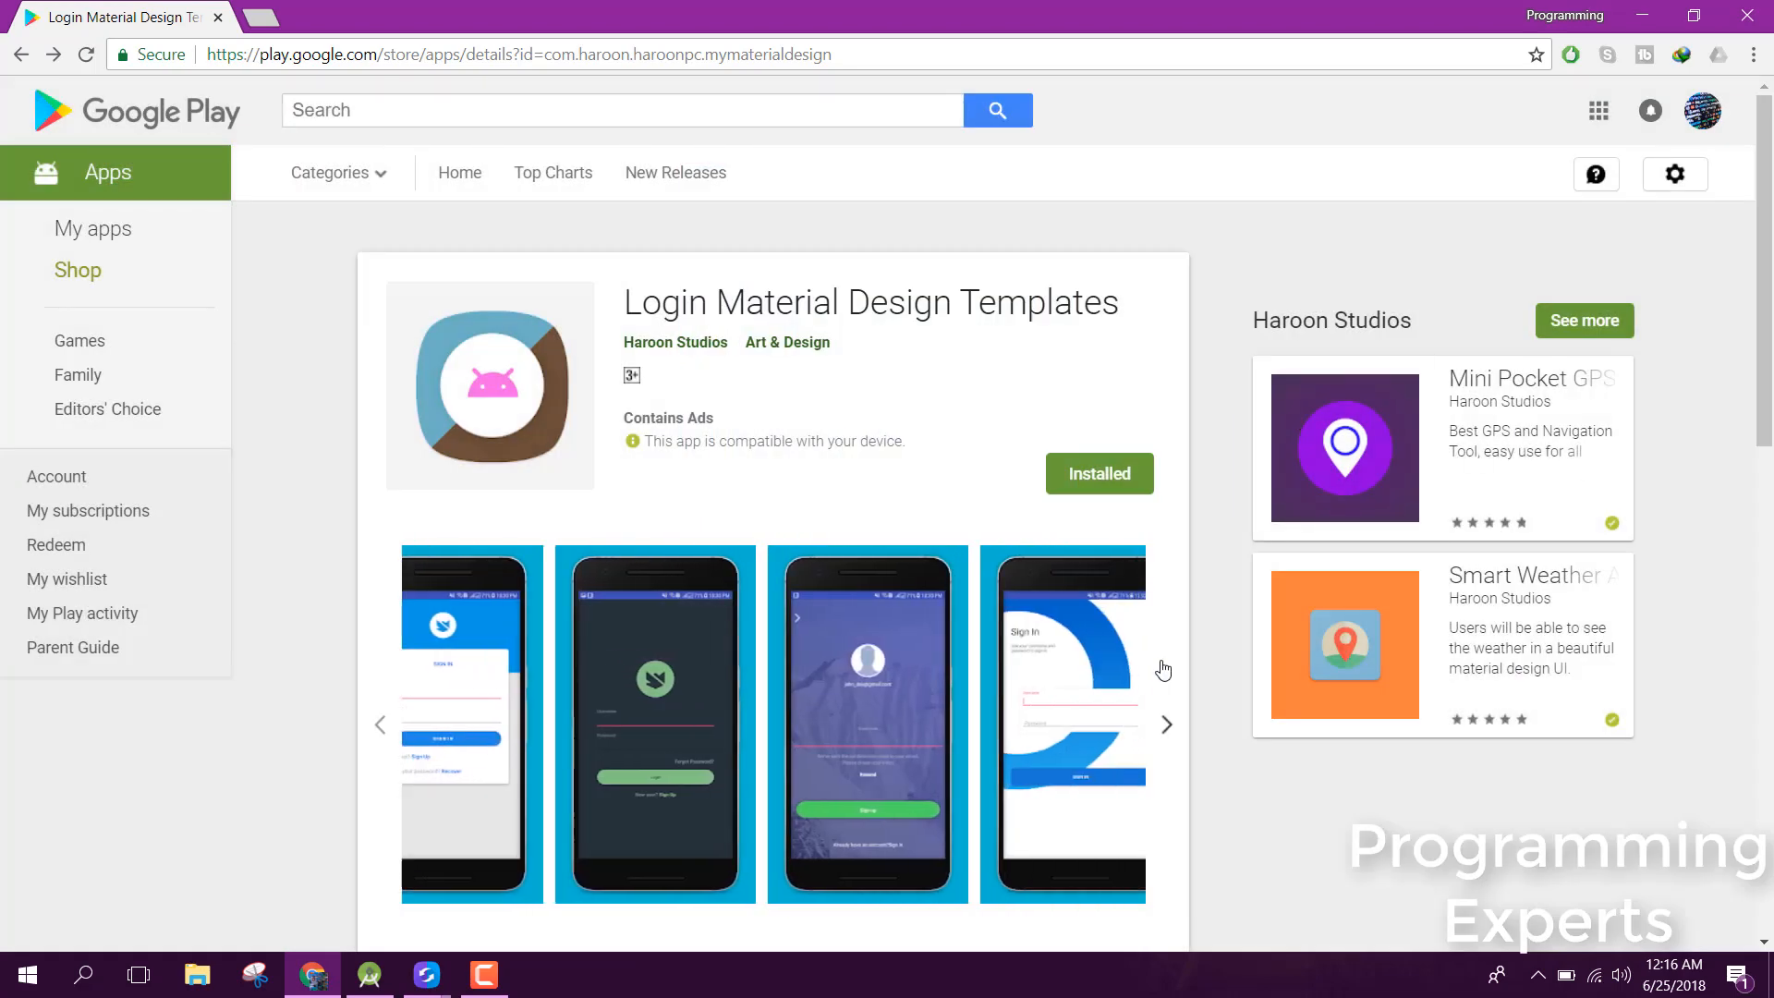
left_click(1166, 724)
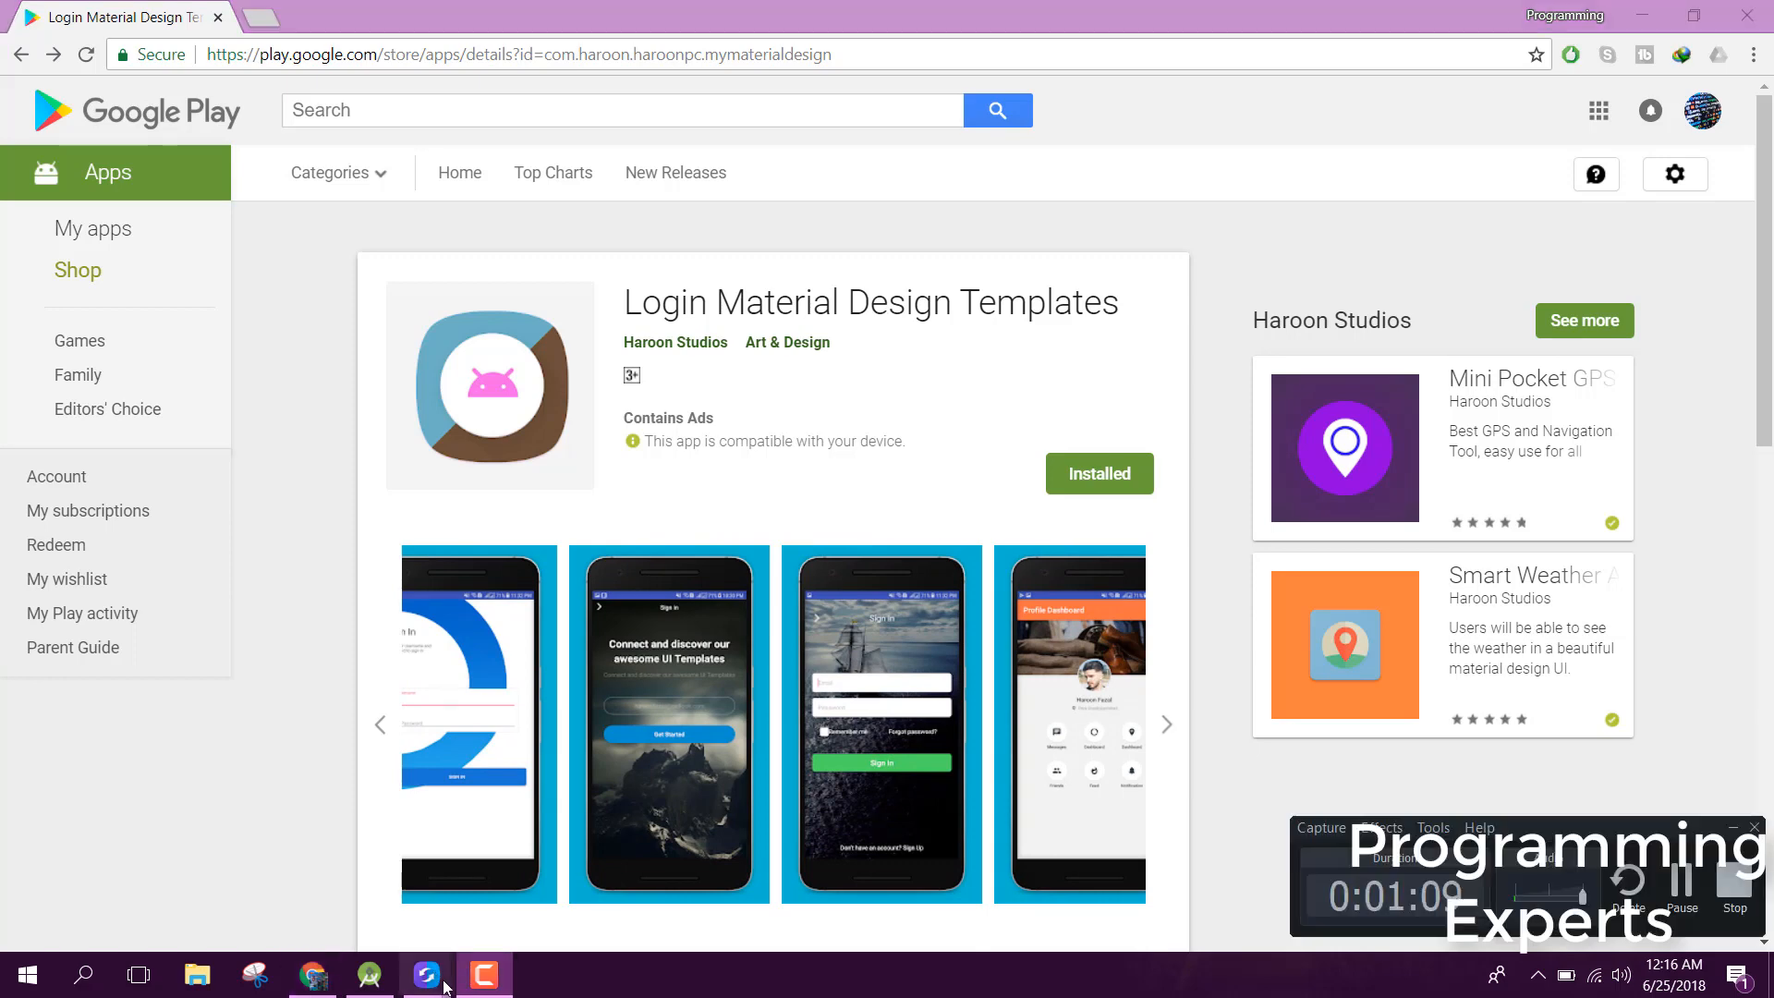
- Bring up the mirrored phone and launch the My Material Design app
left_click(427, 974)
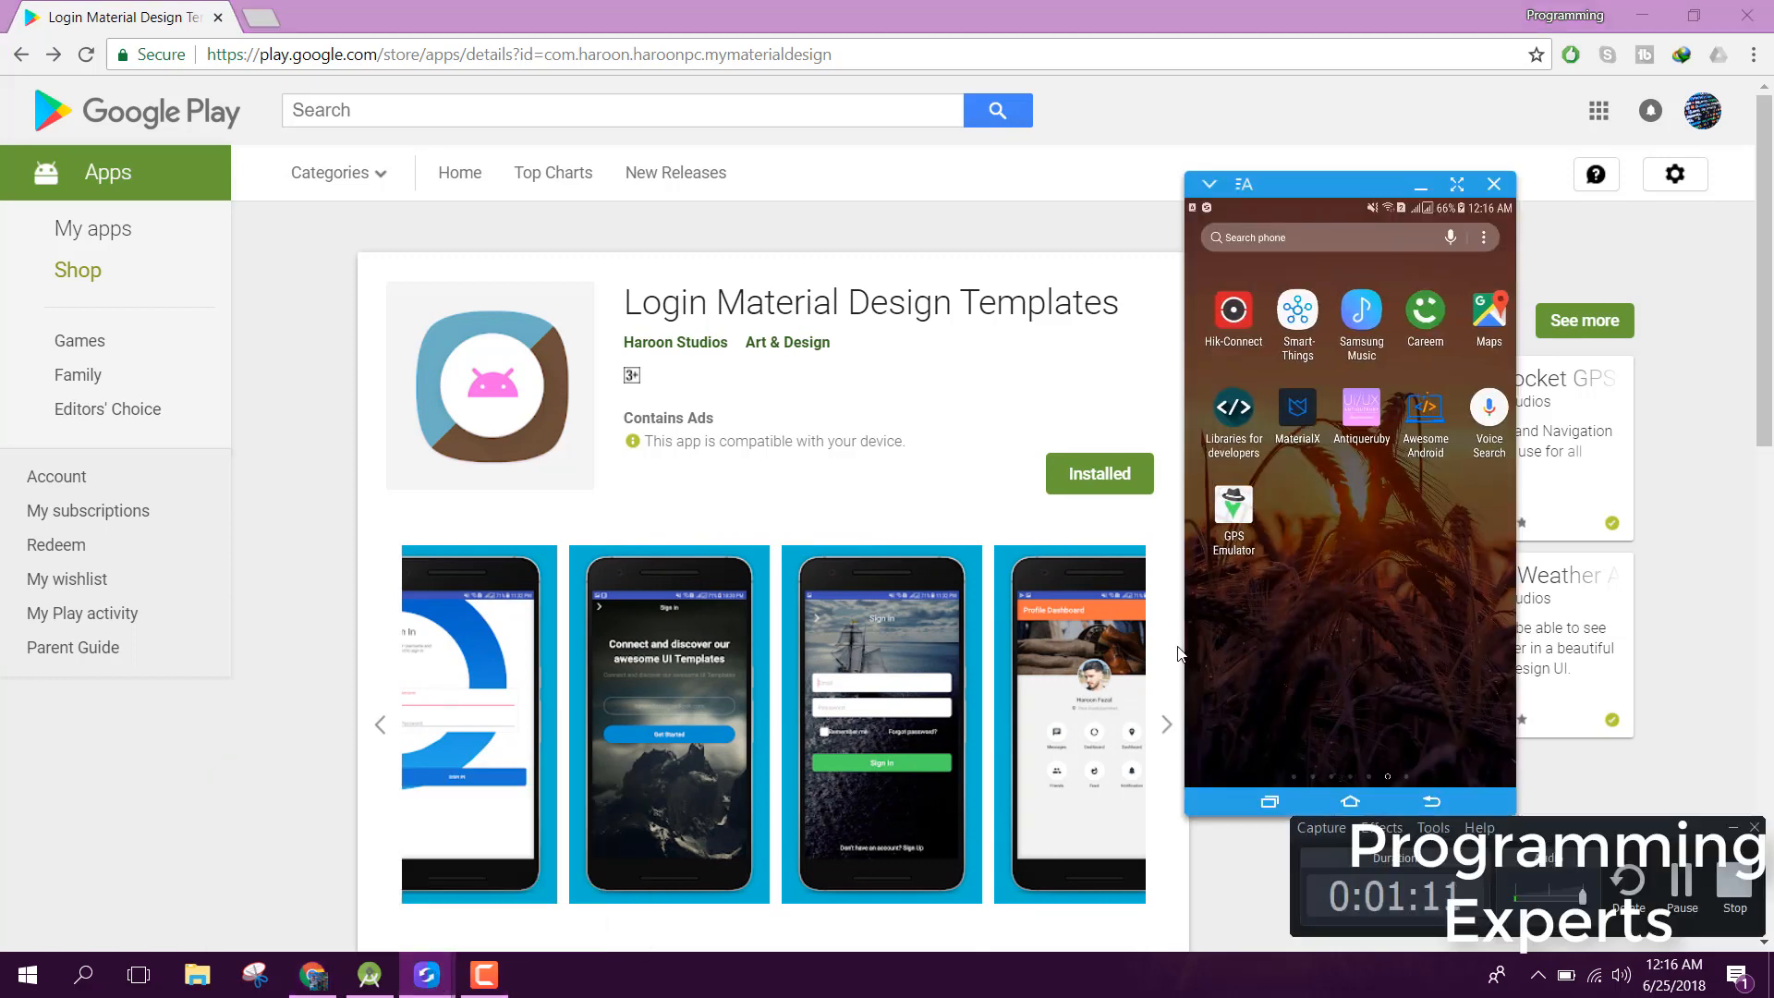
scroll("left", 3)
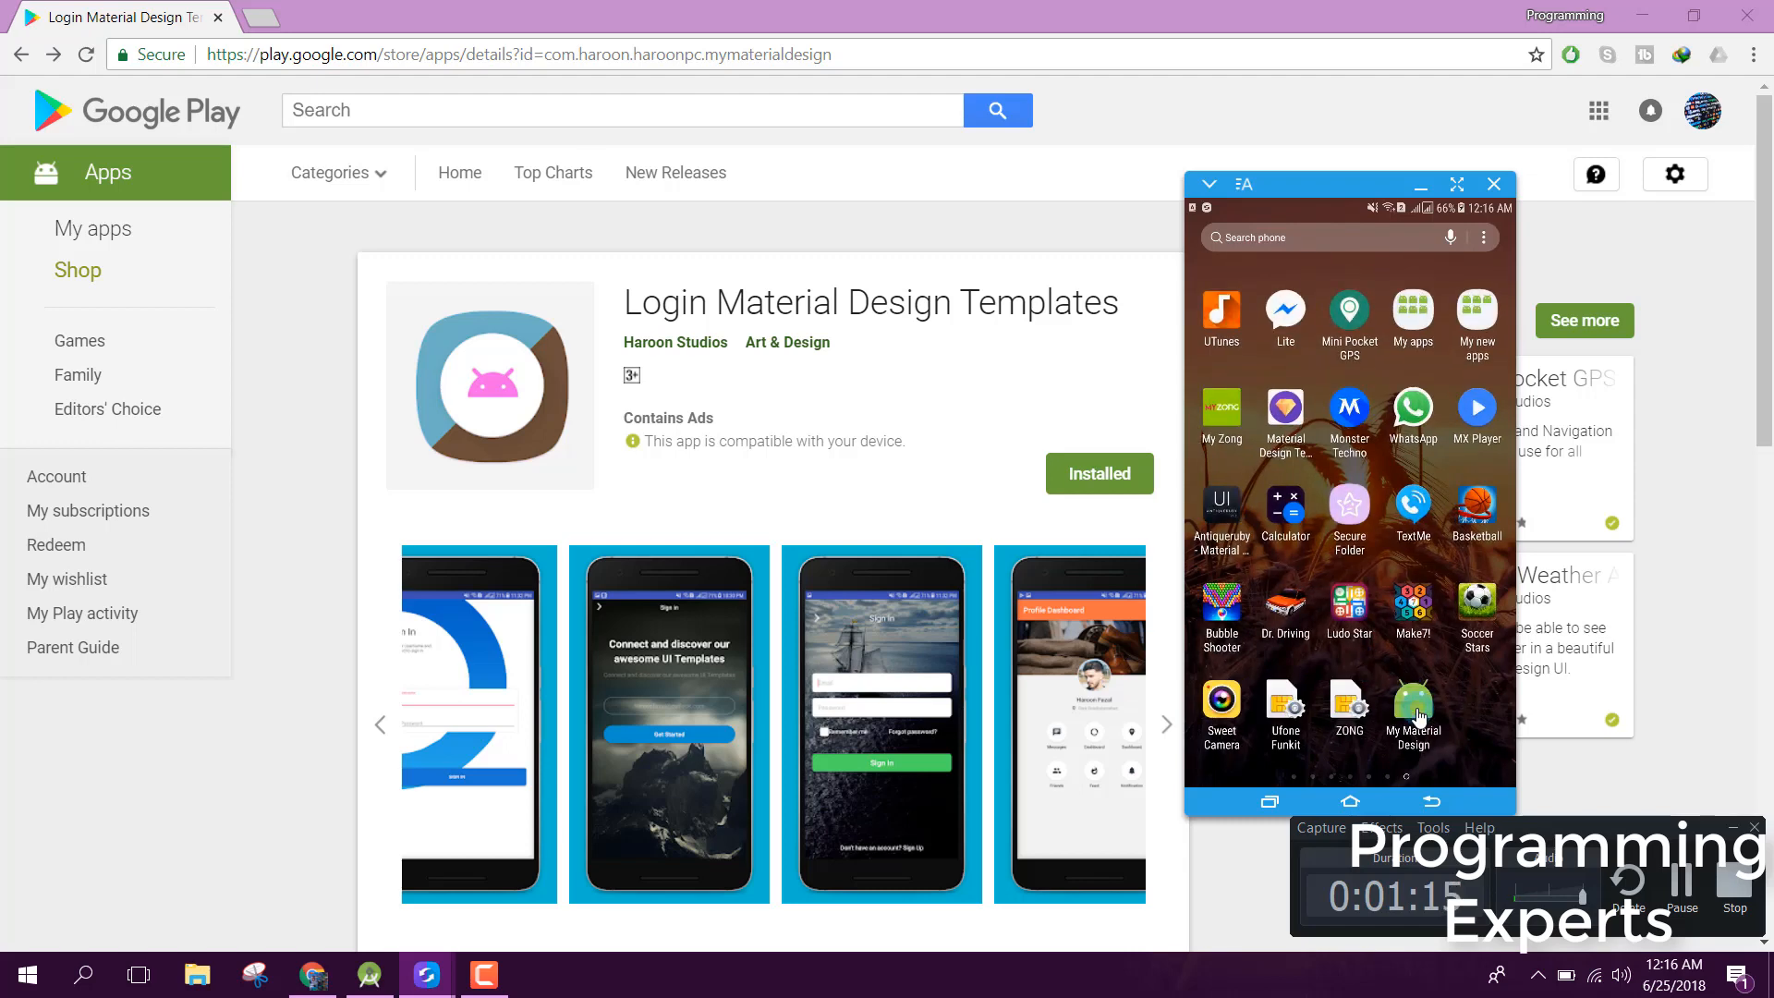
left_click(1413, 713)
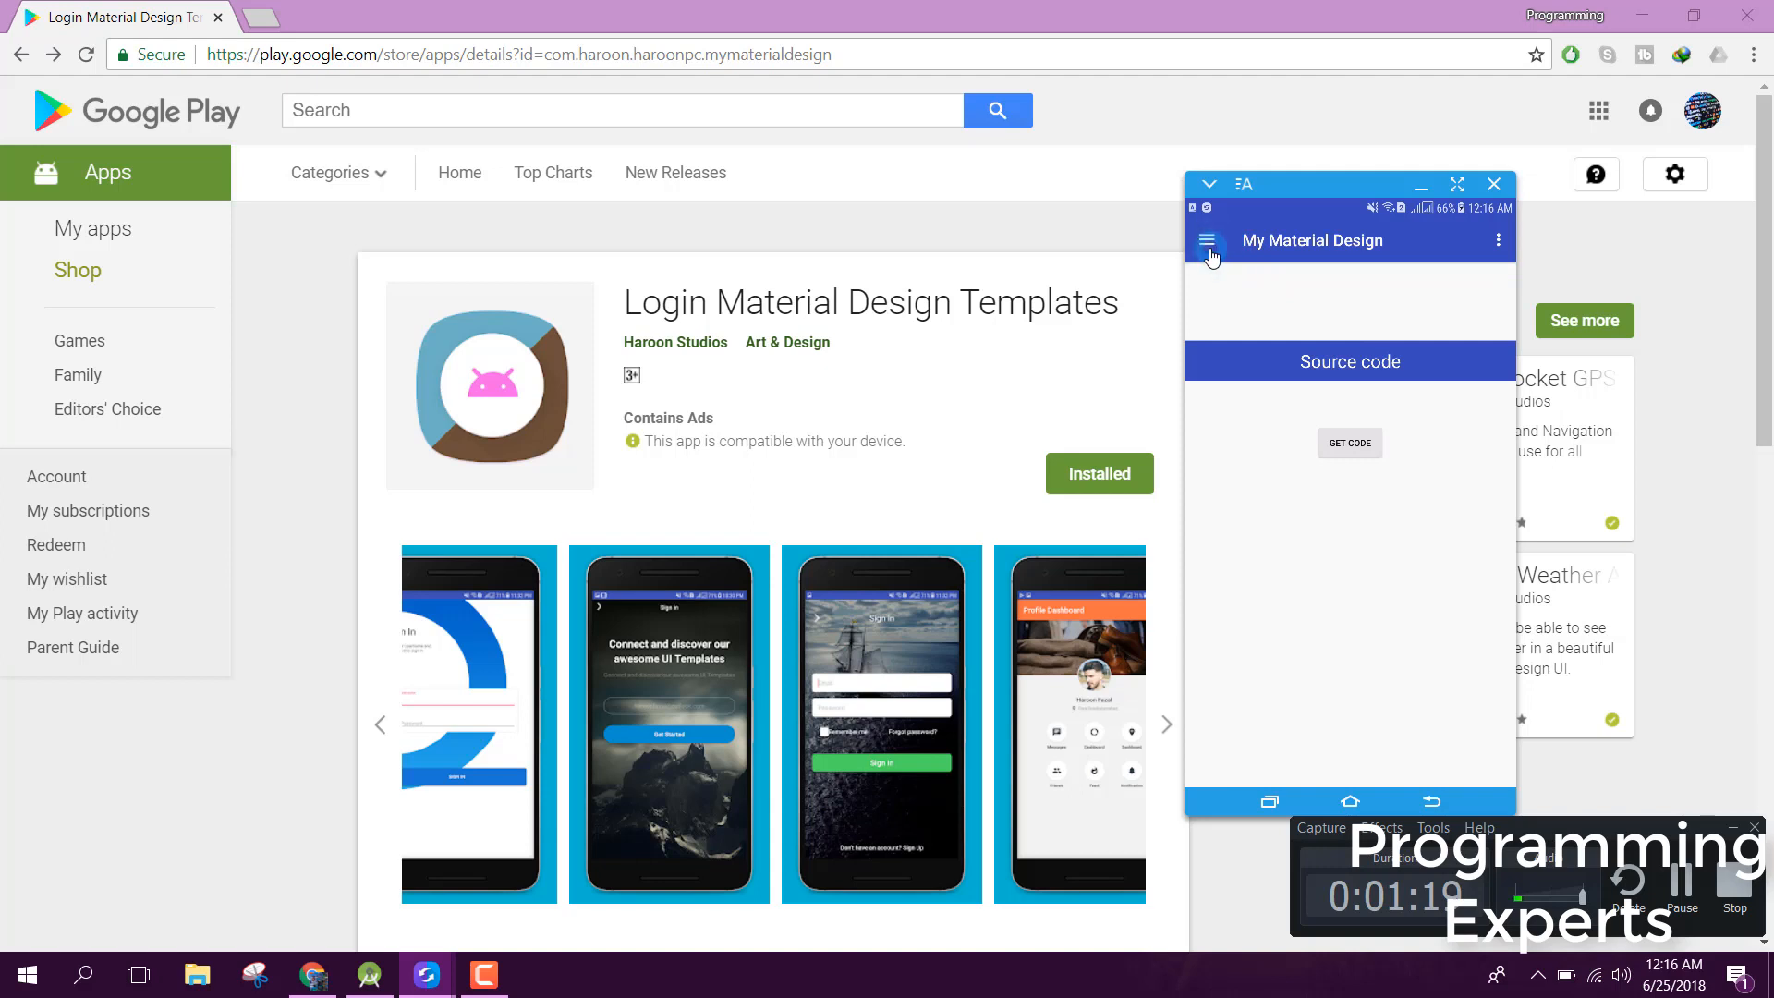
- From the drawer's Sign Up Screens list, preview Sign up 1 and then Sign up 2
left_click(1207, 242)
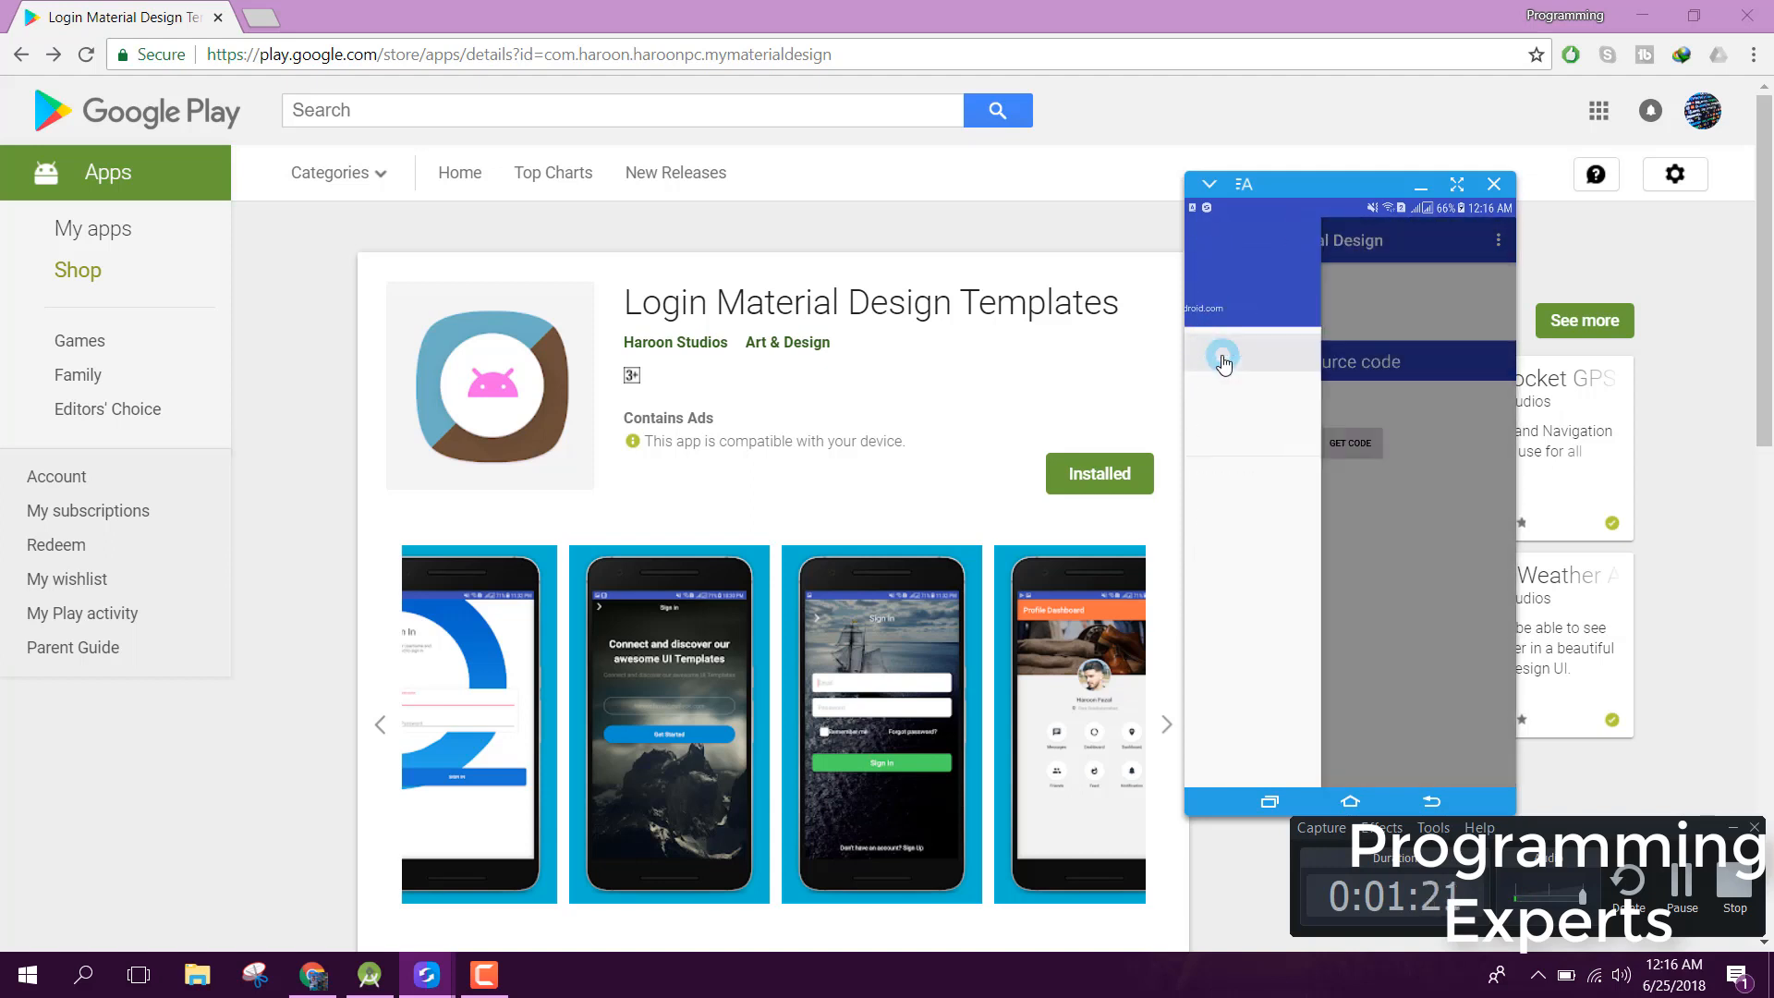
left_click(1222, 355)
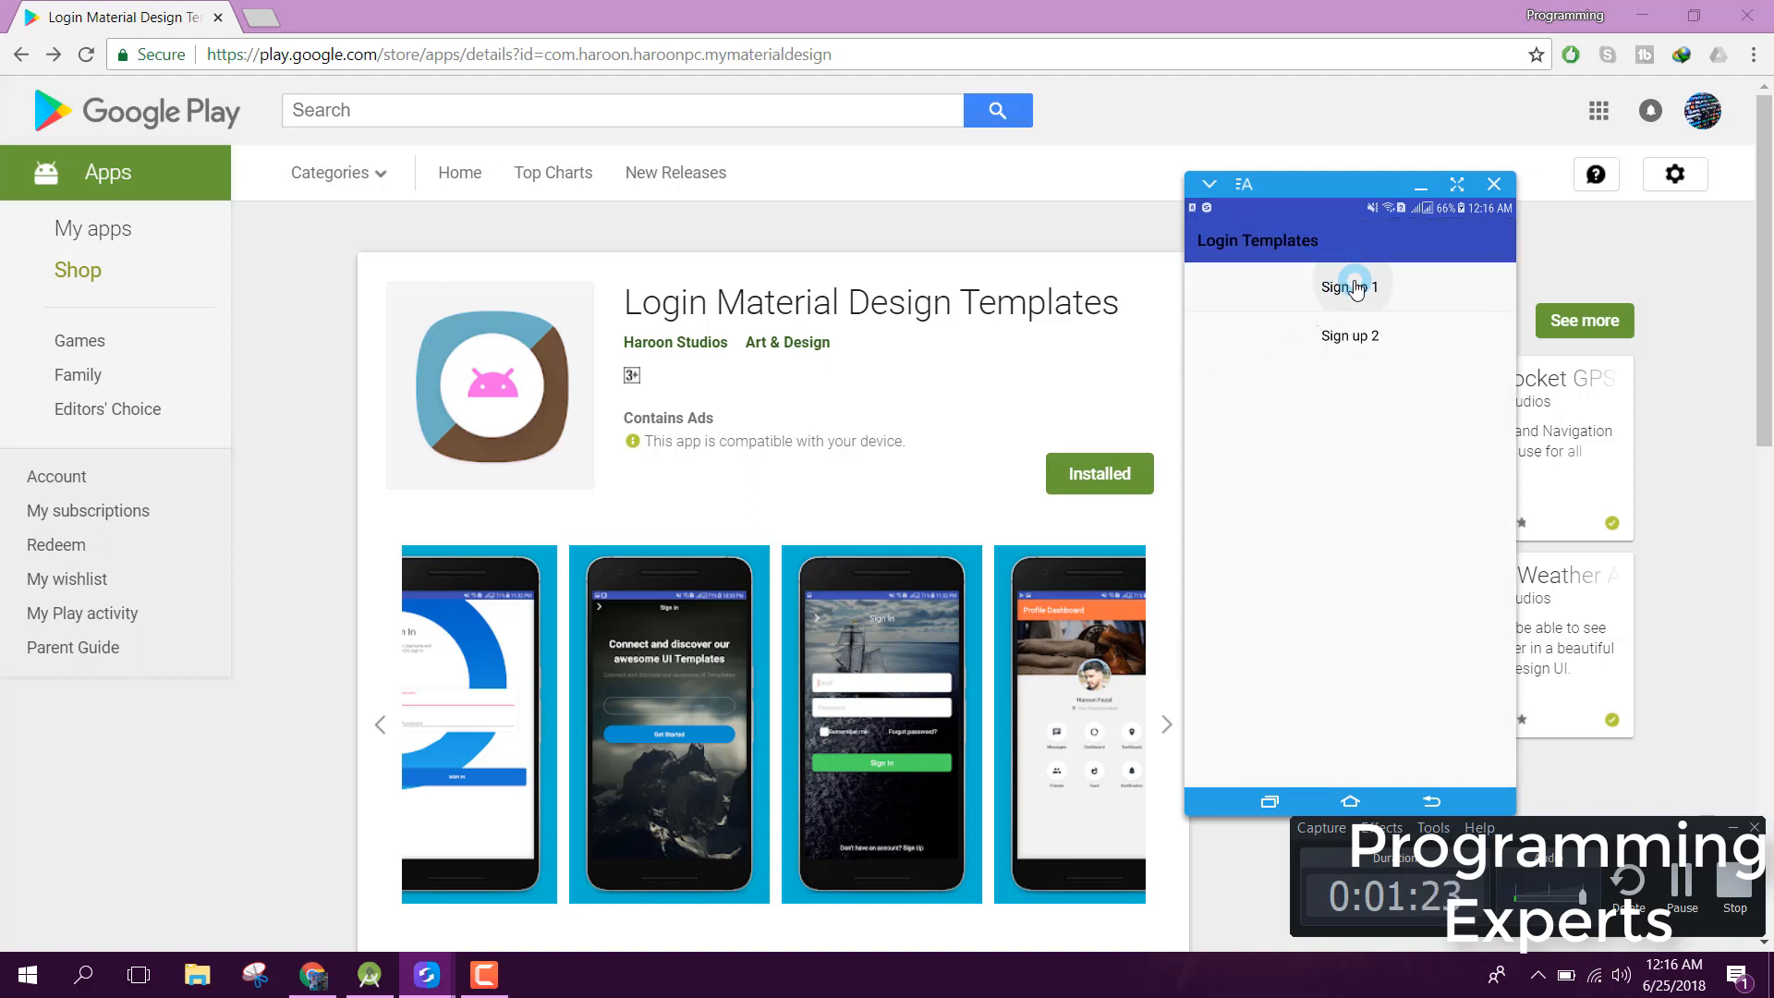
left_click(1350, 286)
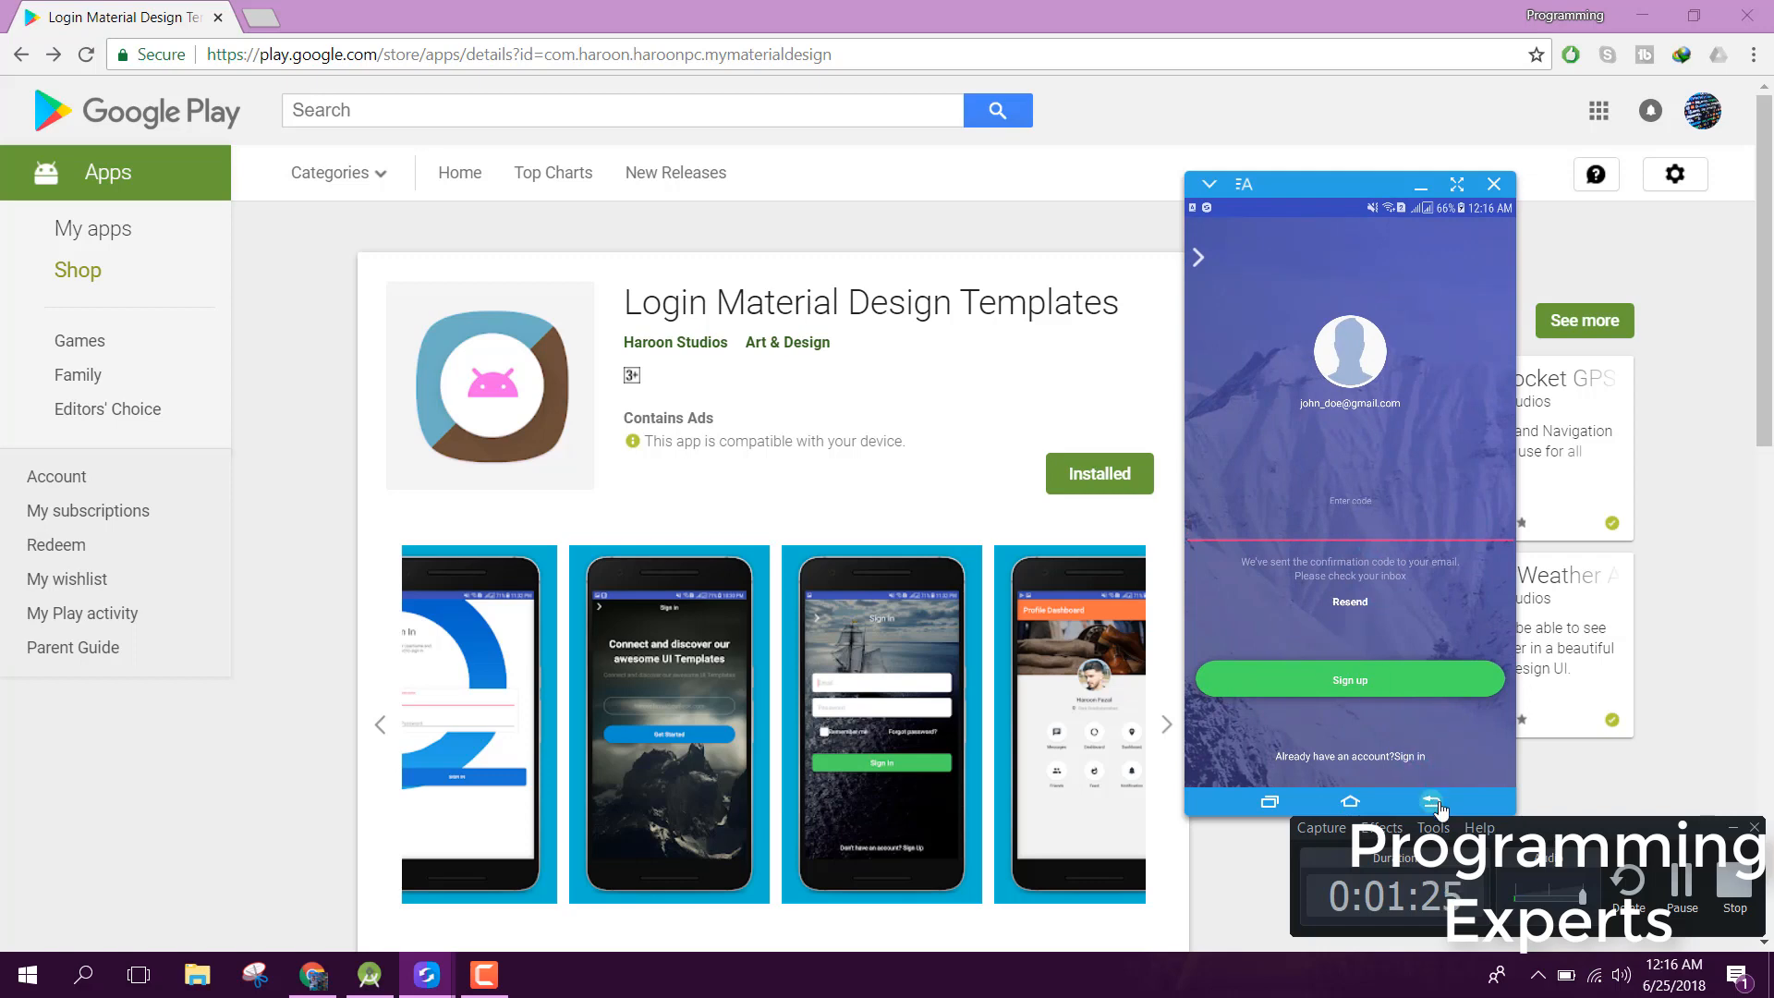
left_click(1431, 800)
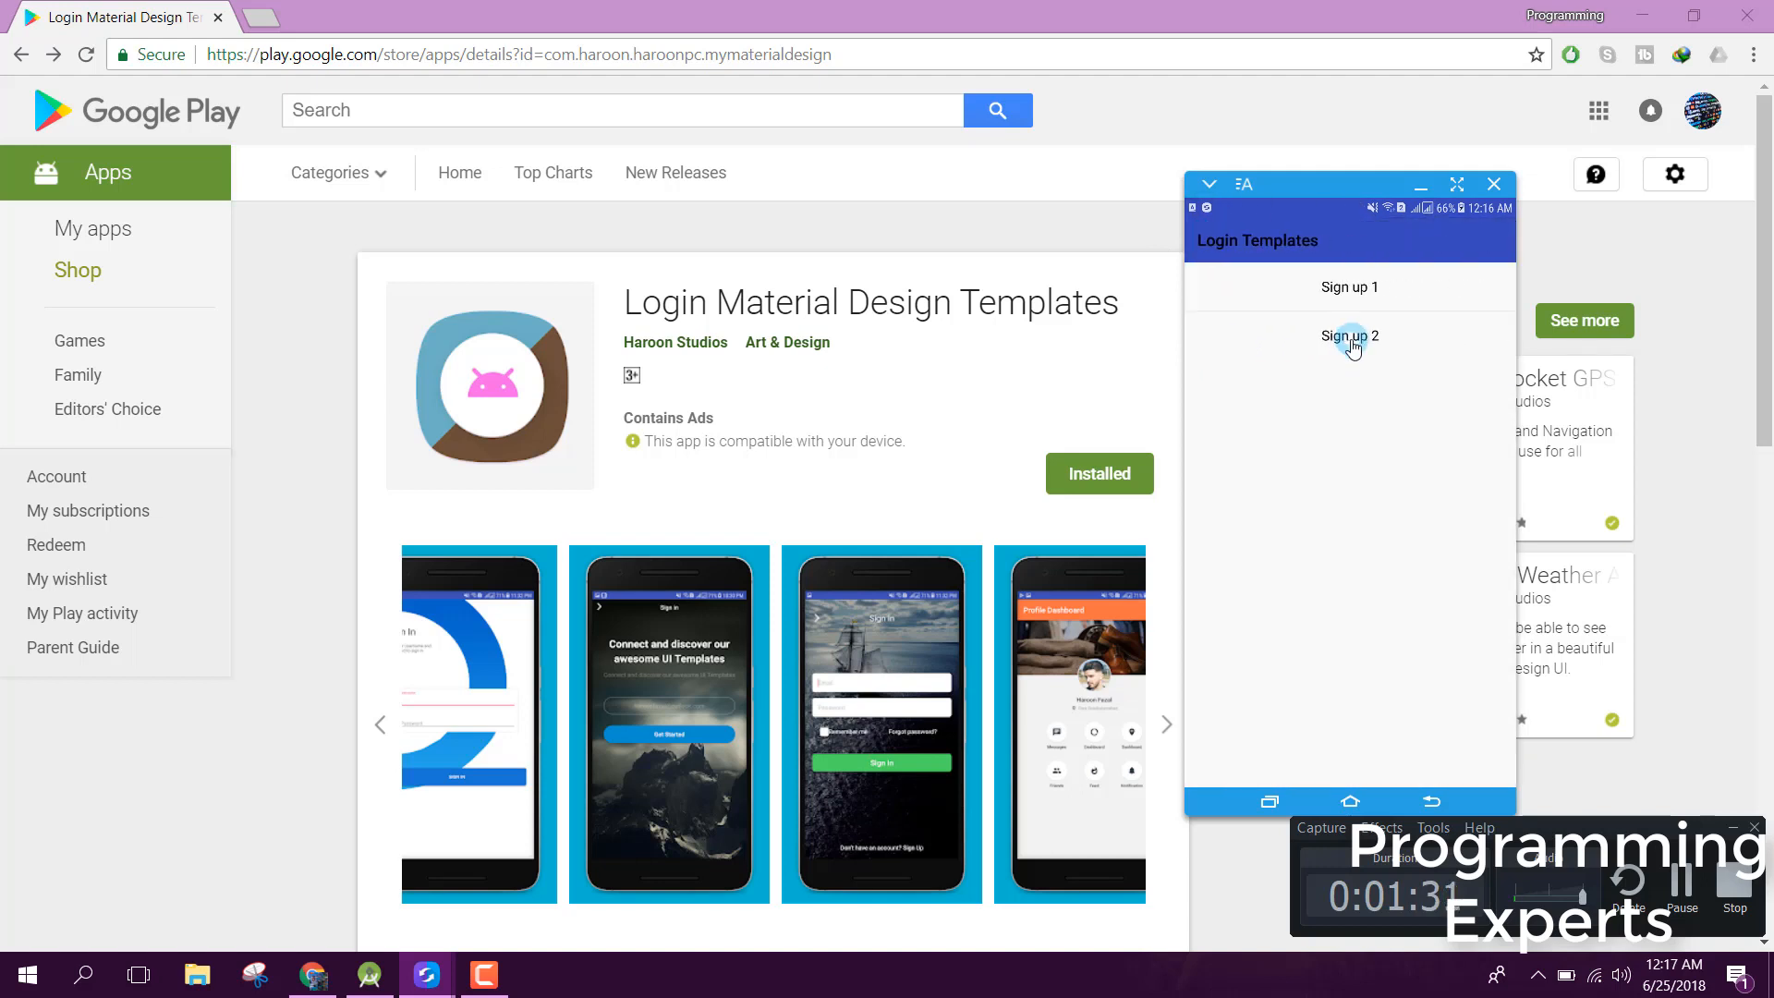
left_click(1350, 336)
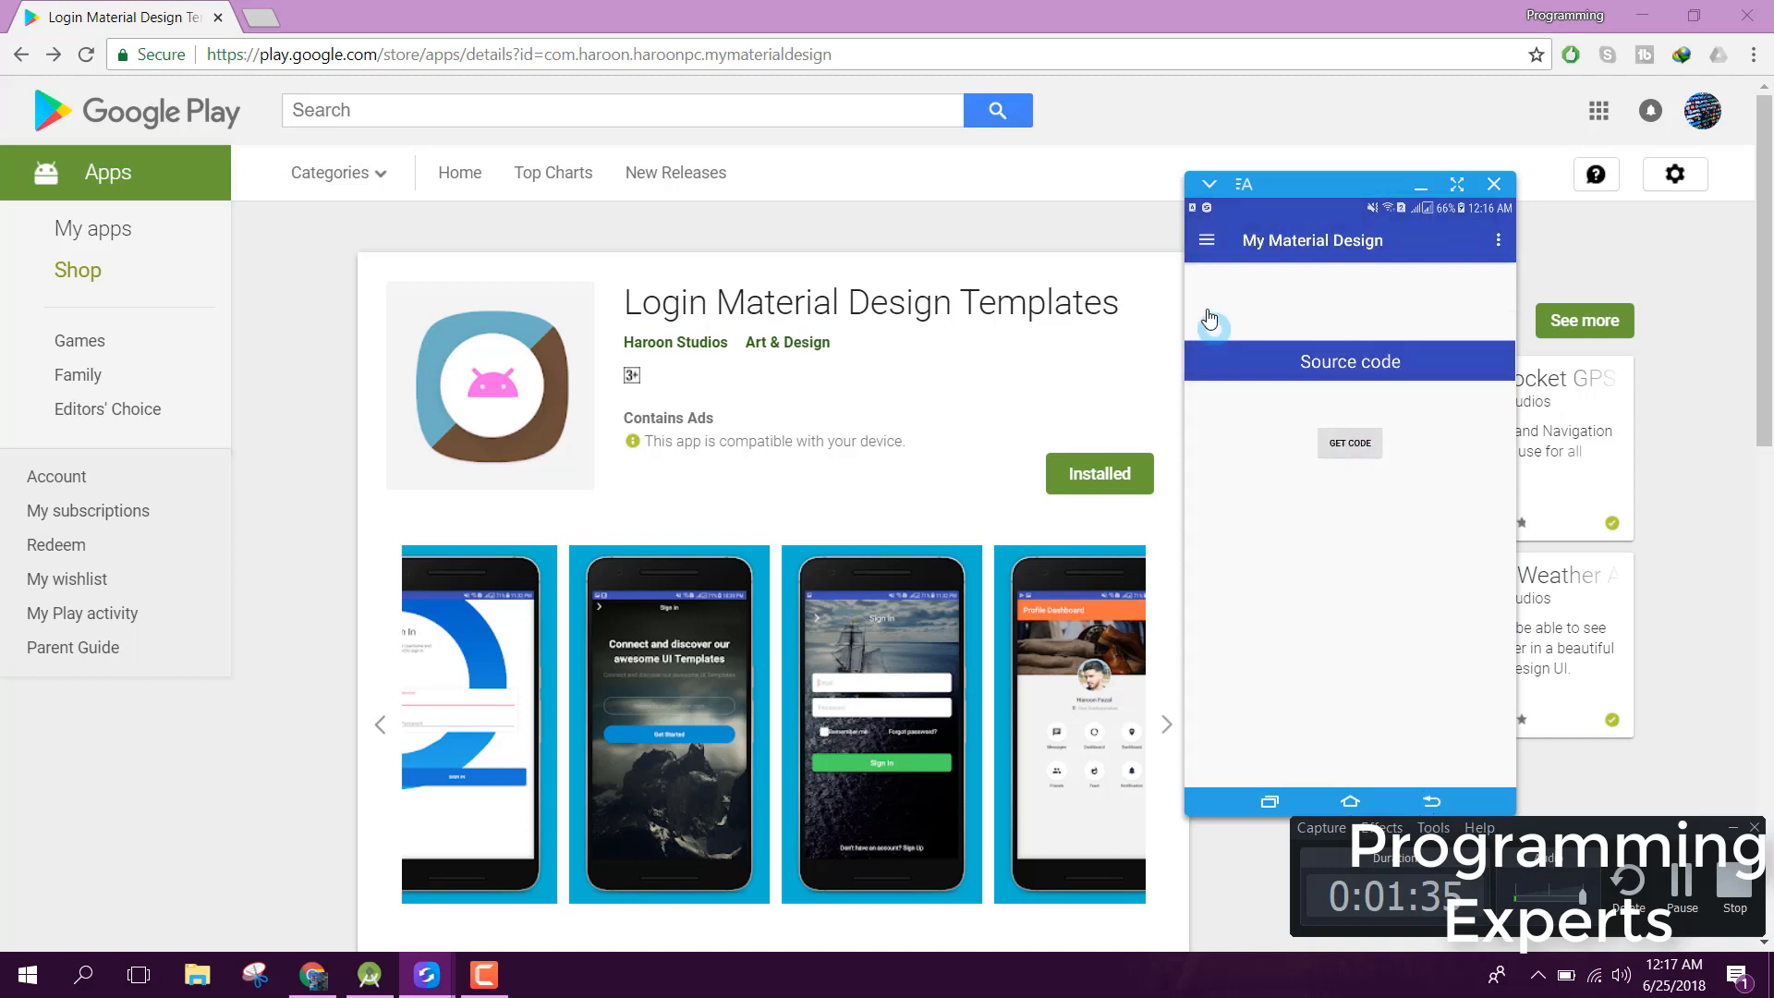
- Switch to the Login Screens list via the drawer and preview Login 1
left_click(1207, 240)
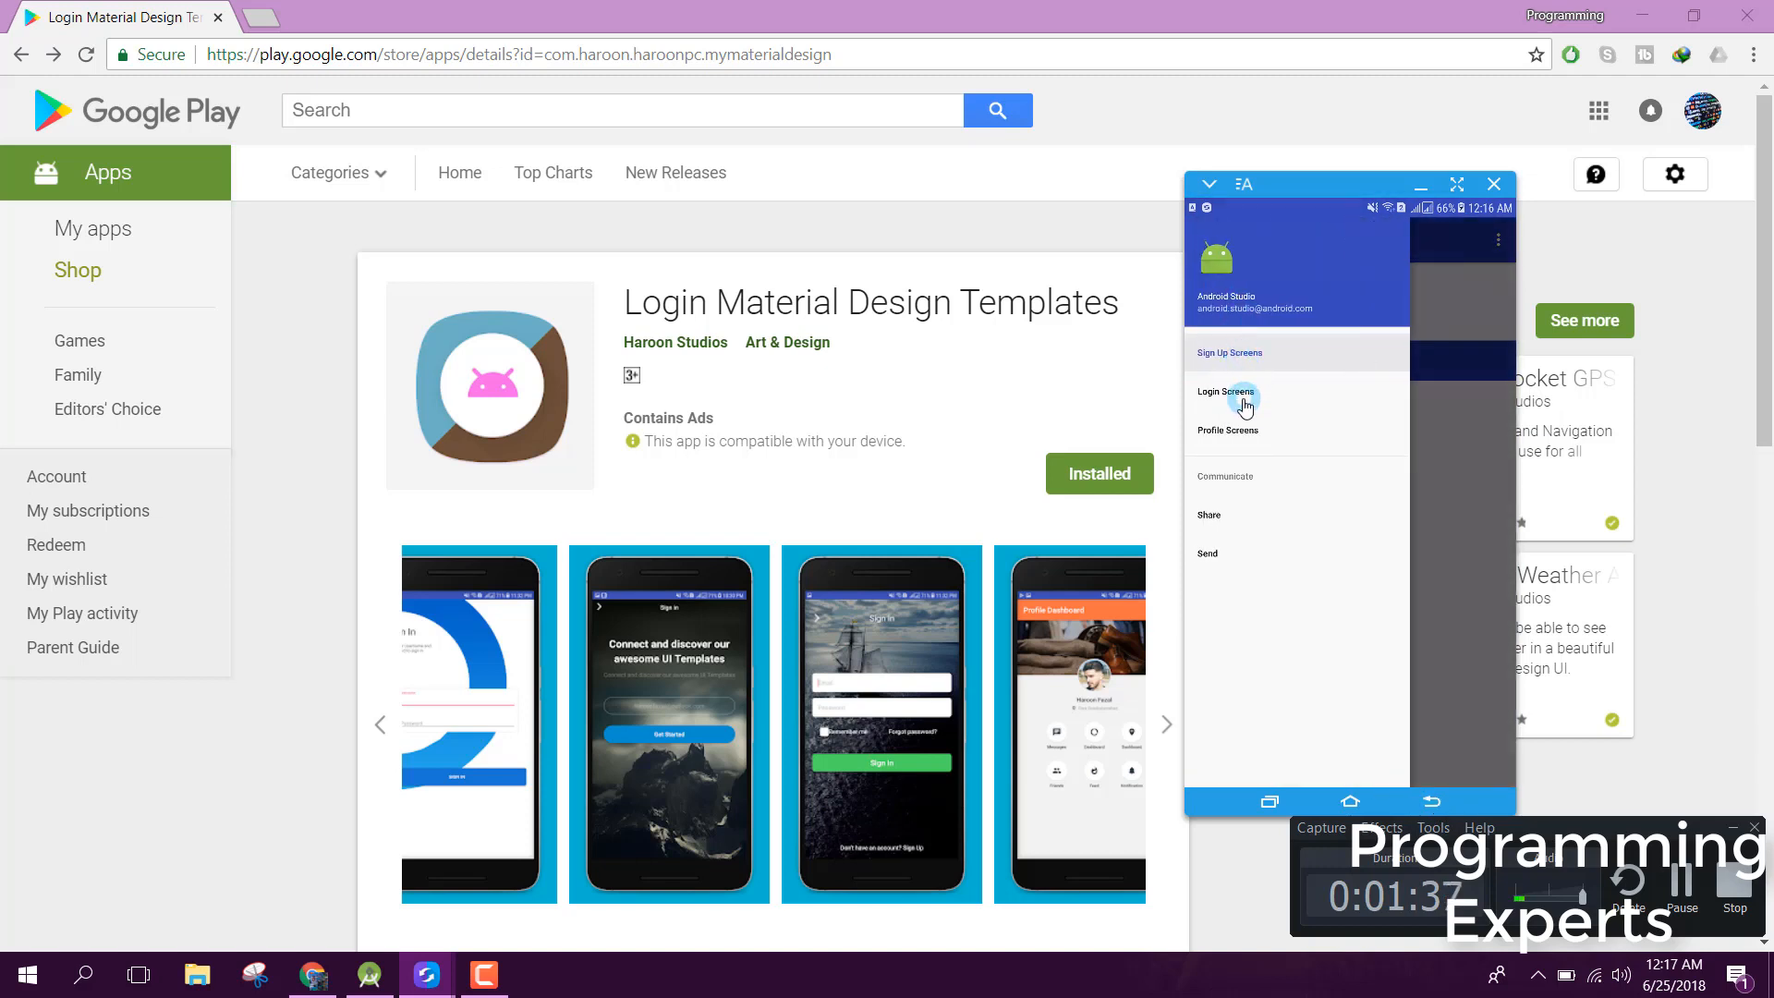
left_click(1226, 392)
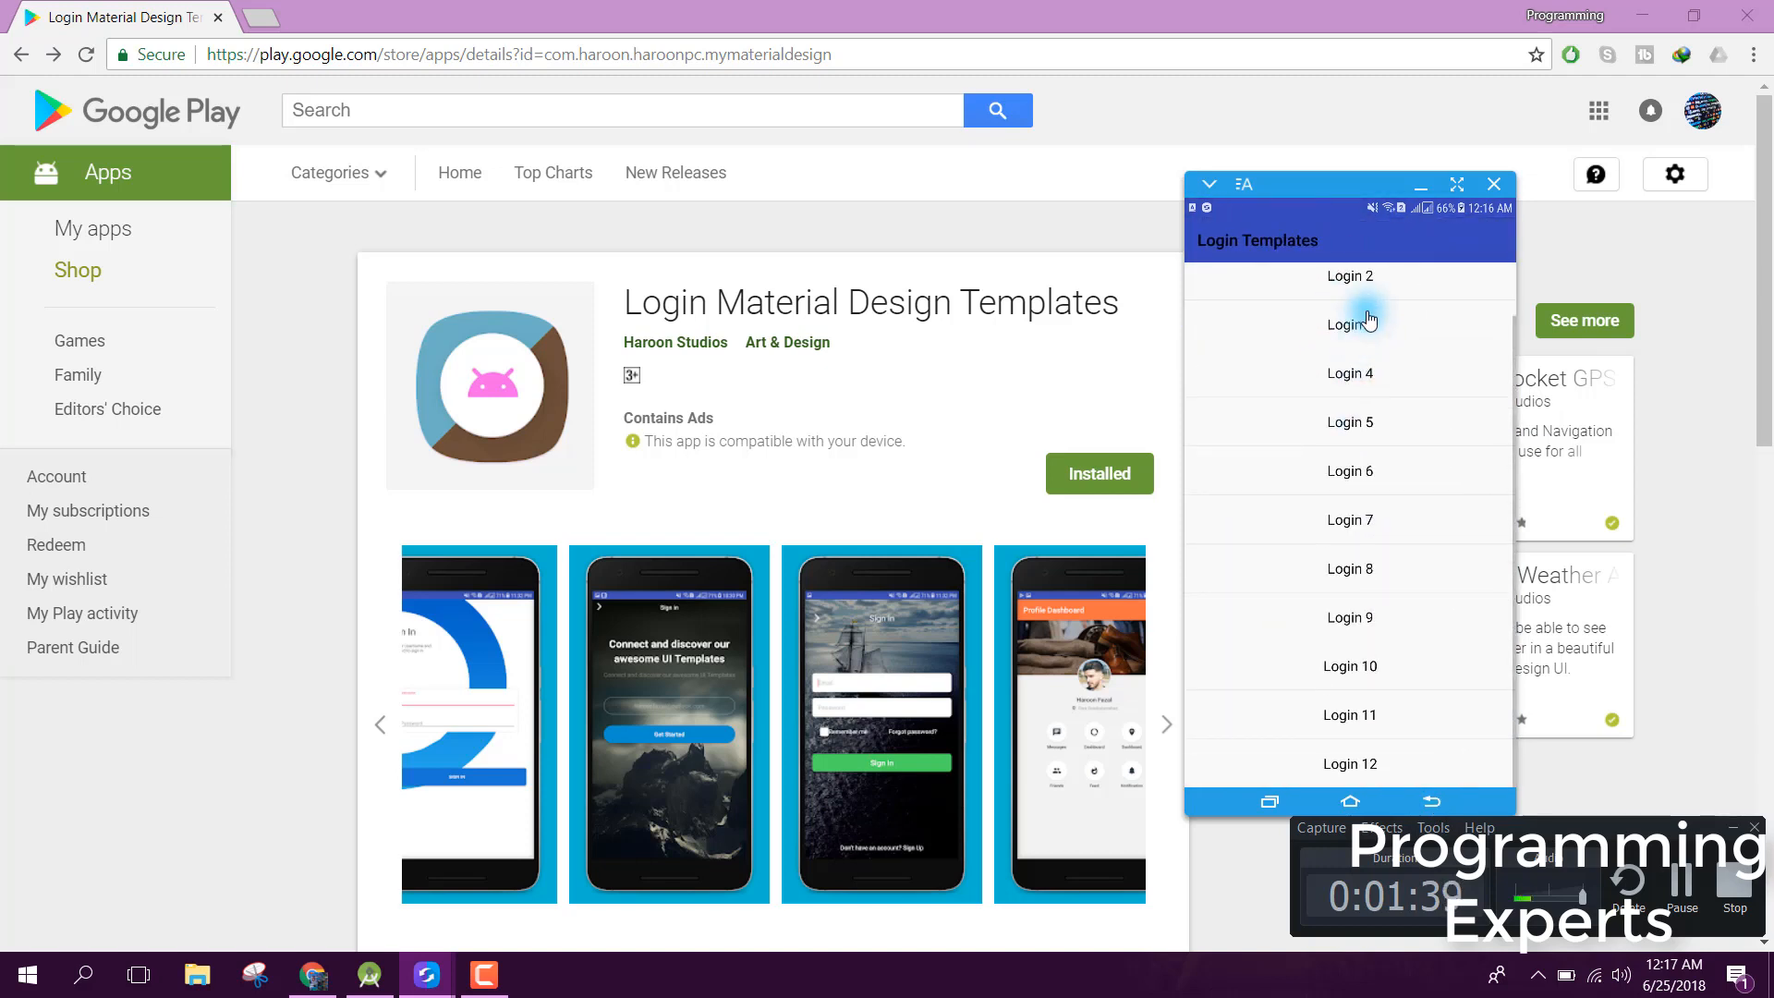
scroll("up", 3)
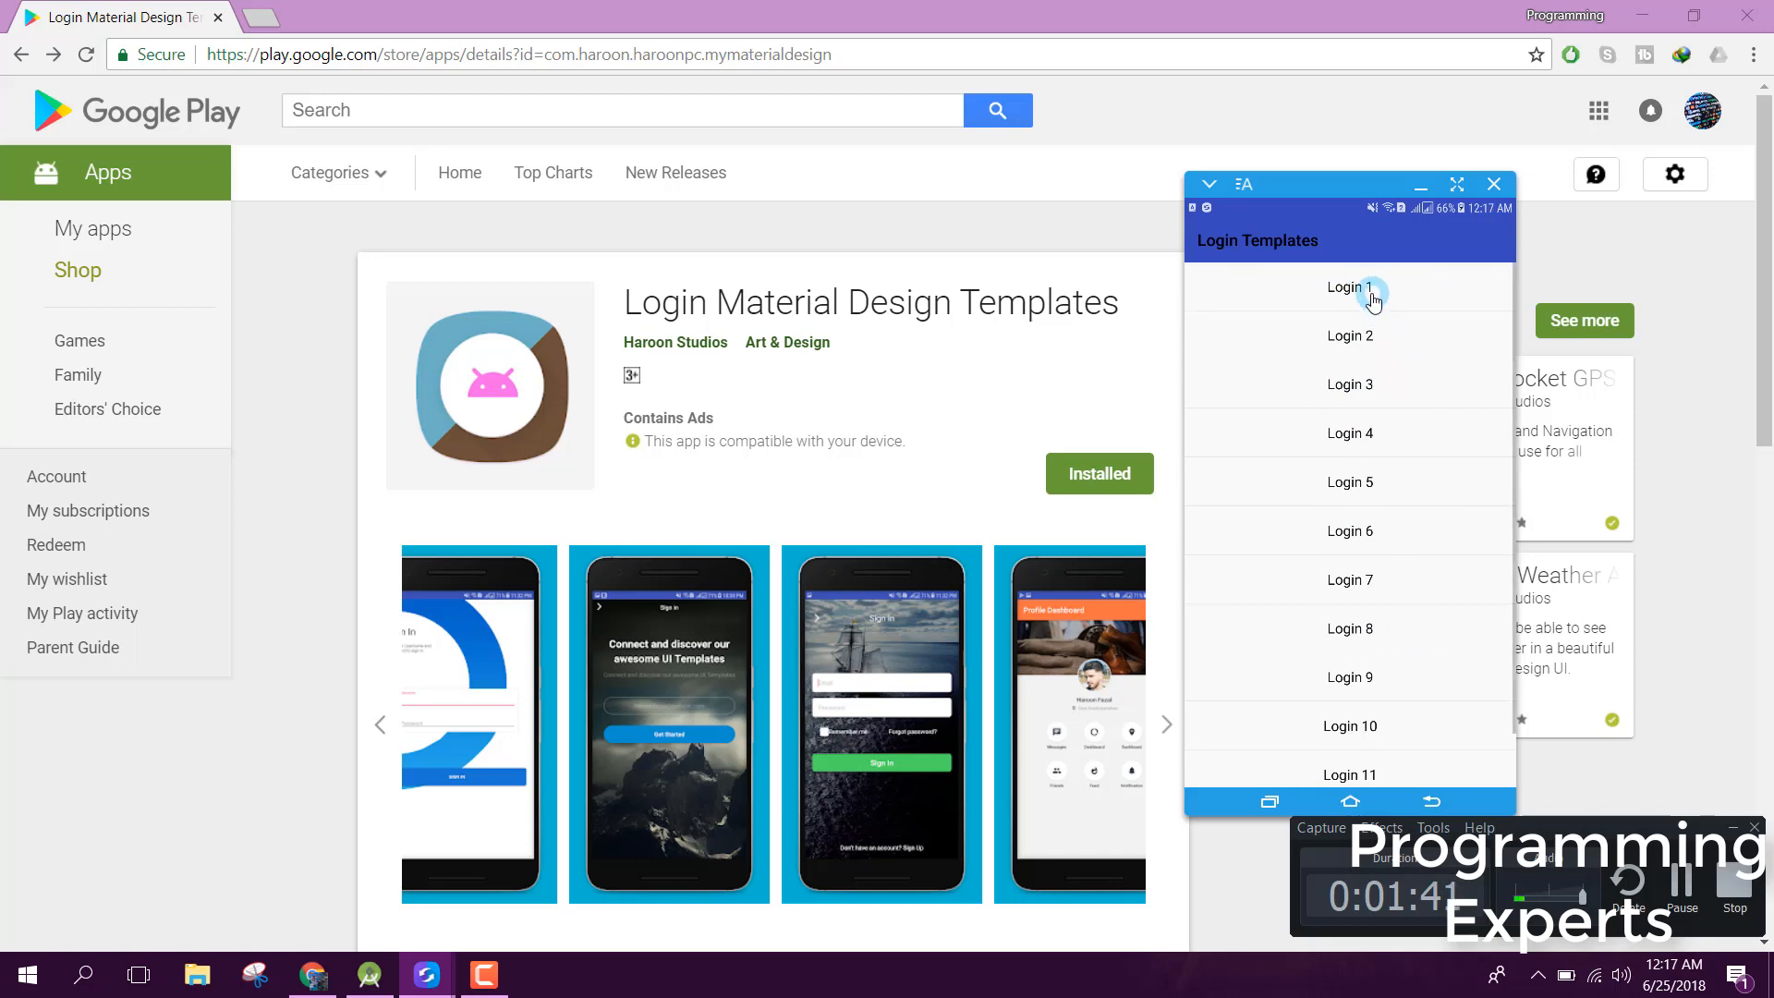
left_click(1350, 286)
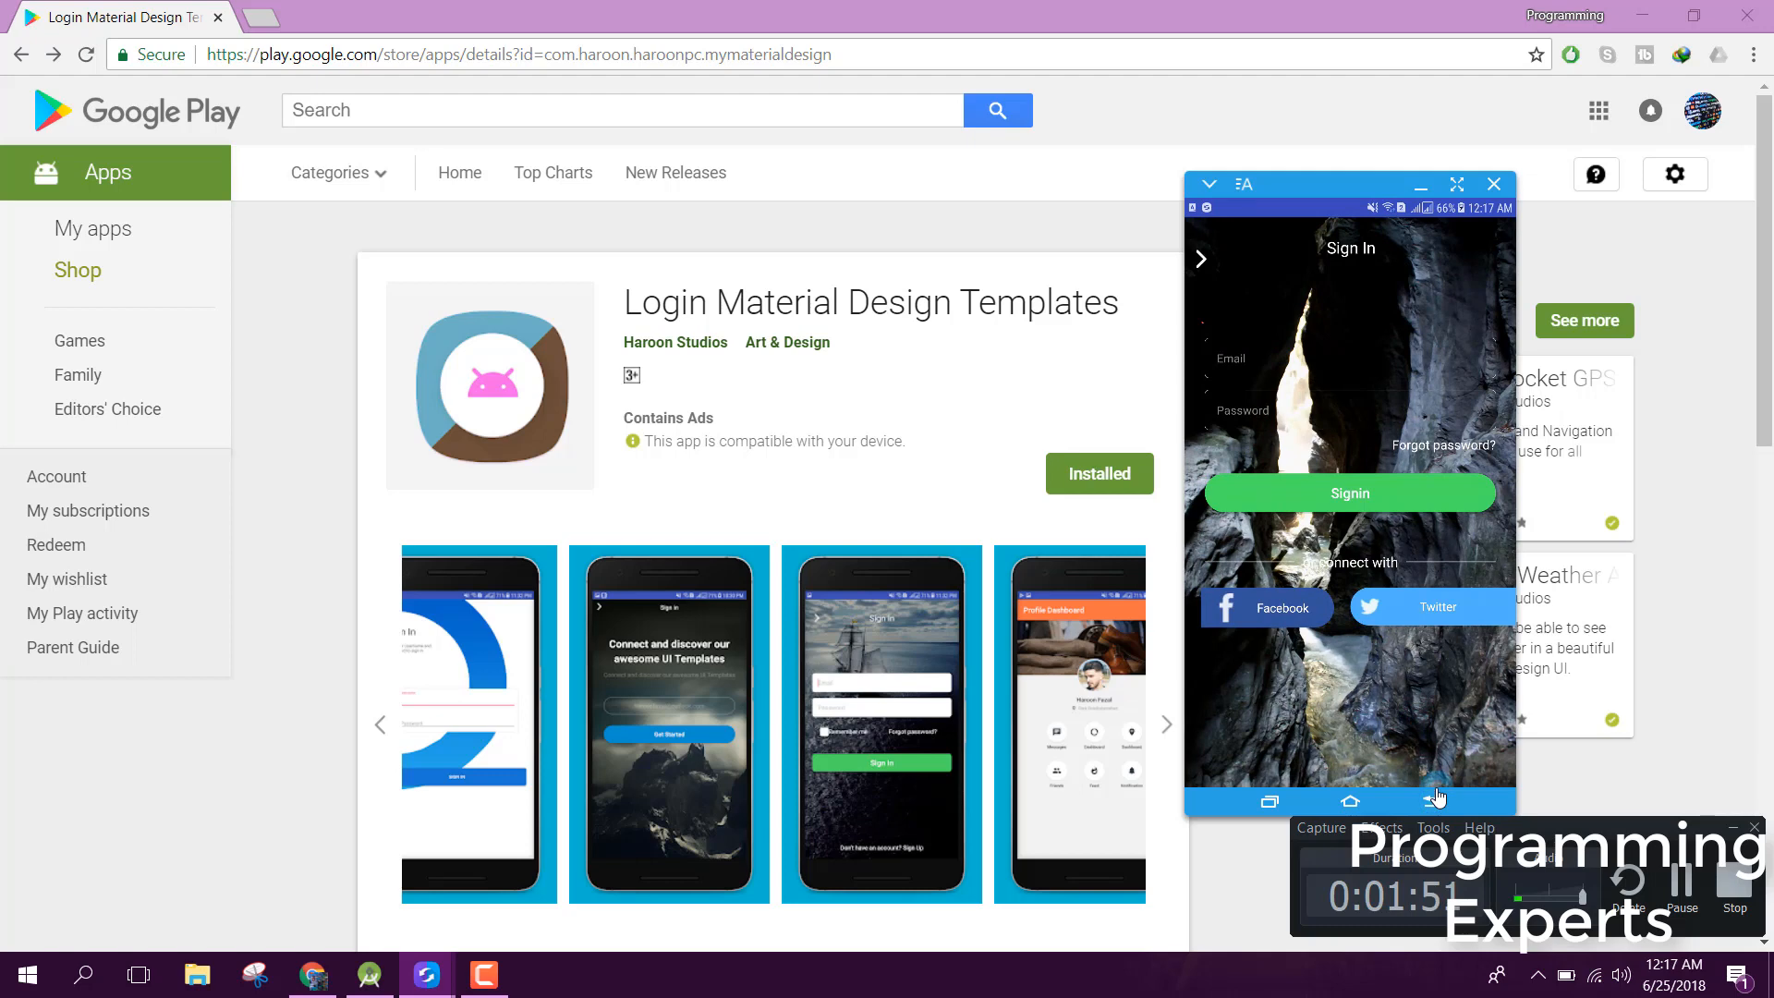
left_click(1200, 258)
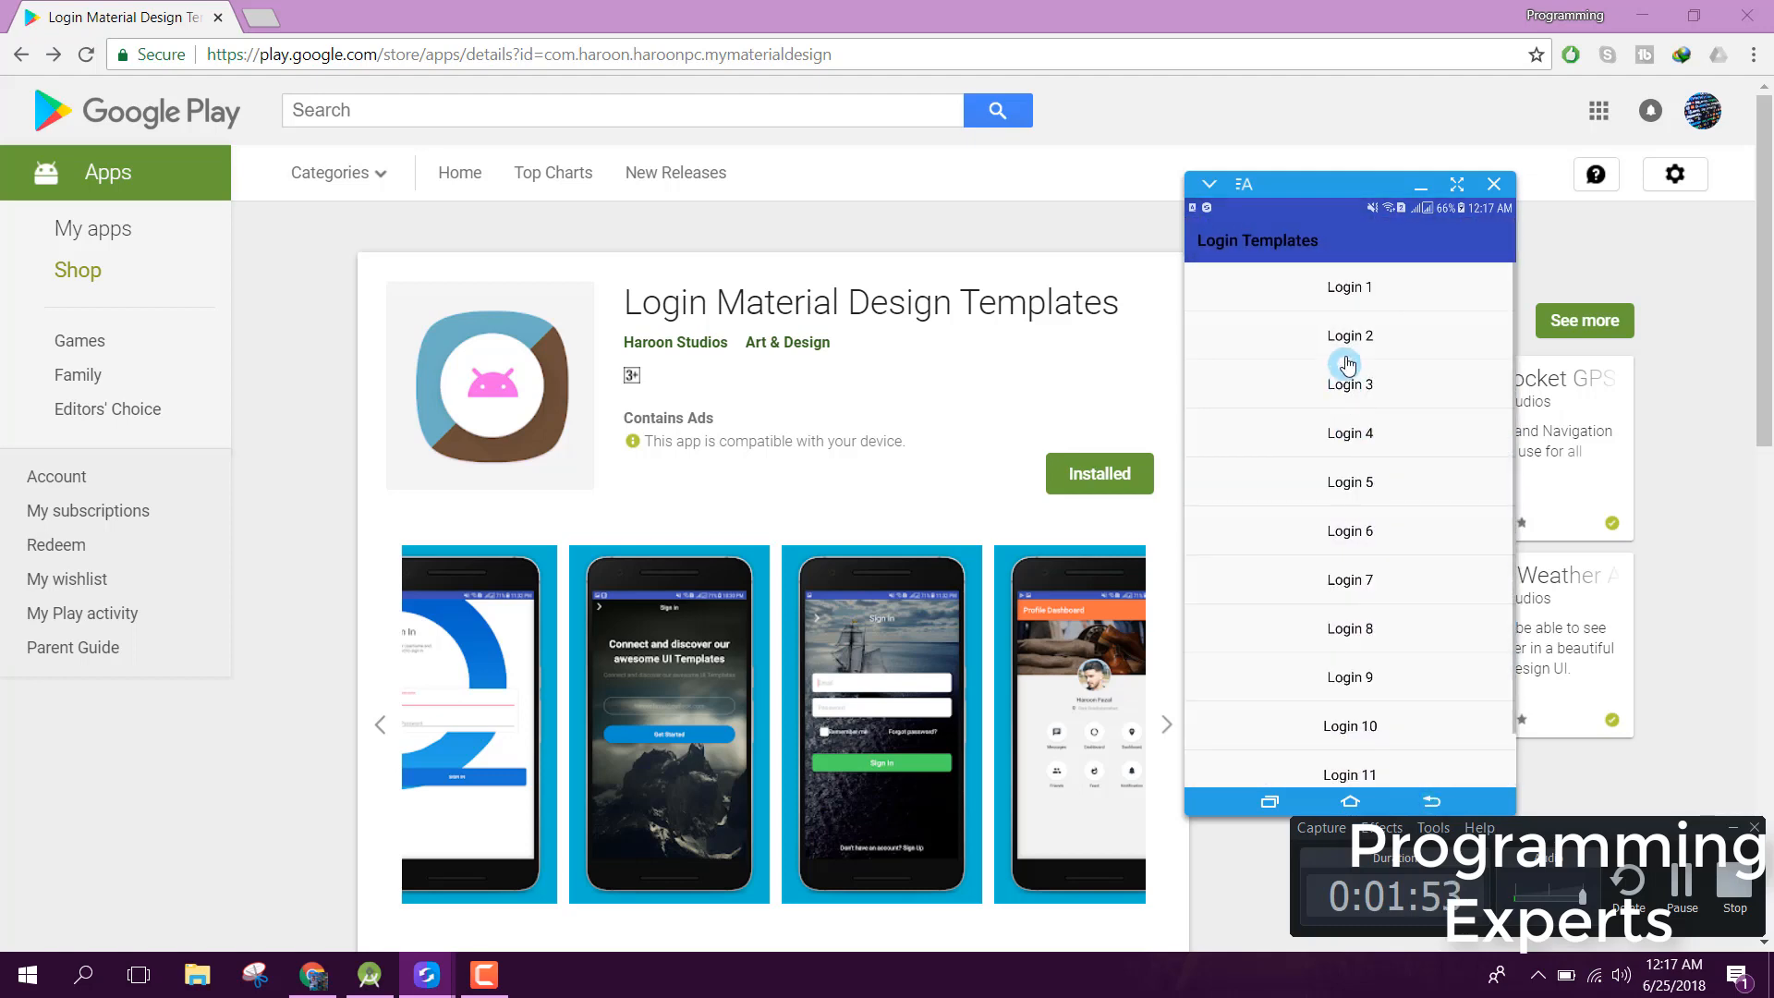
- Preview Login 2, 4, 8 and 10, then scroll the list down to Login 12
left_click(1350, 364)
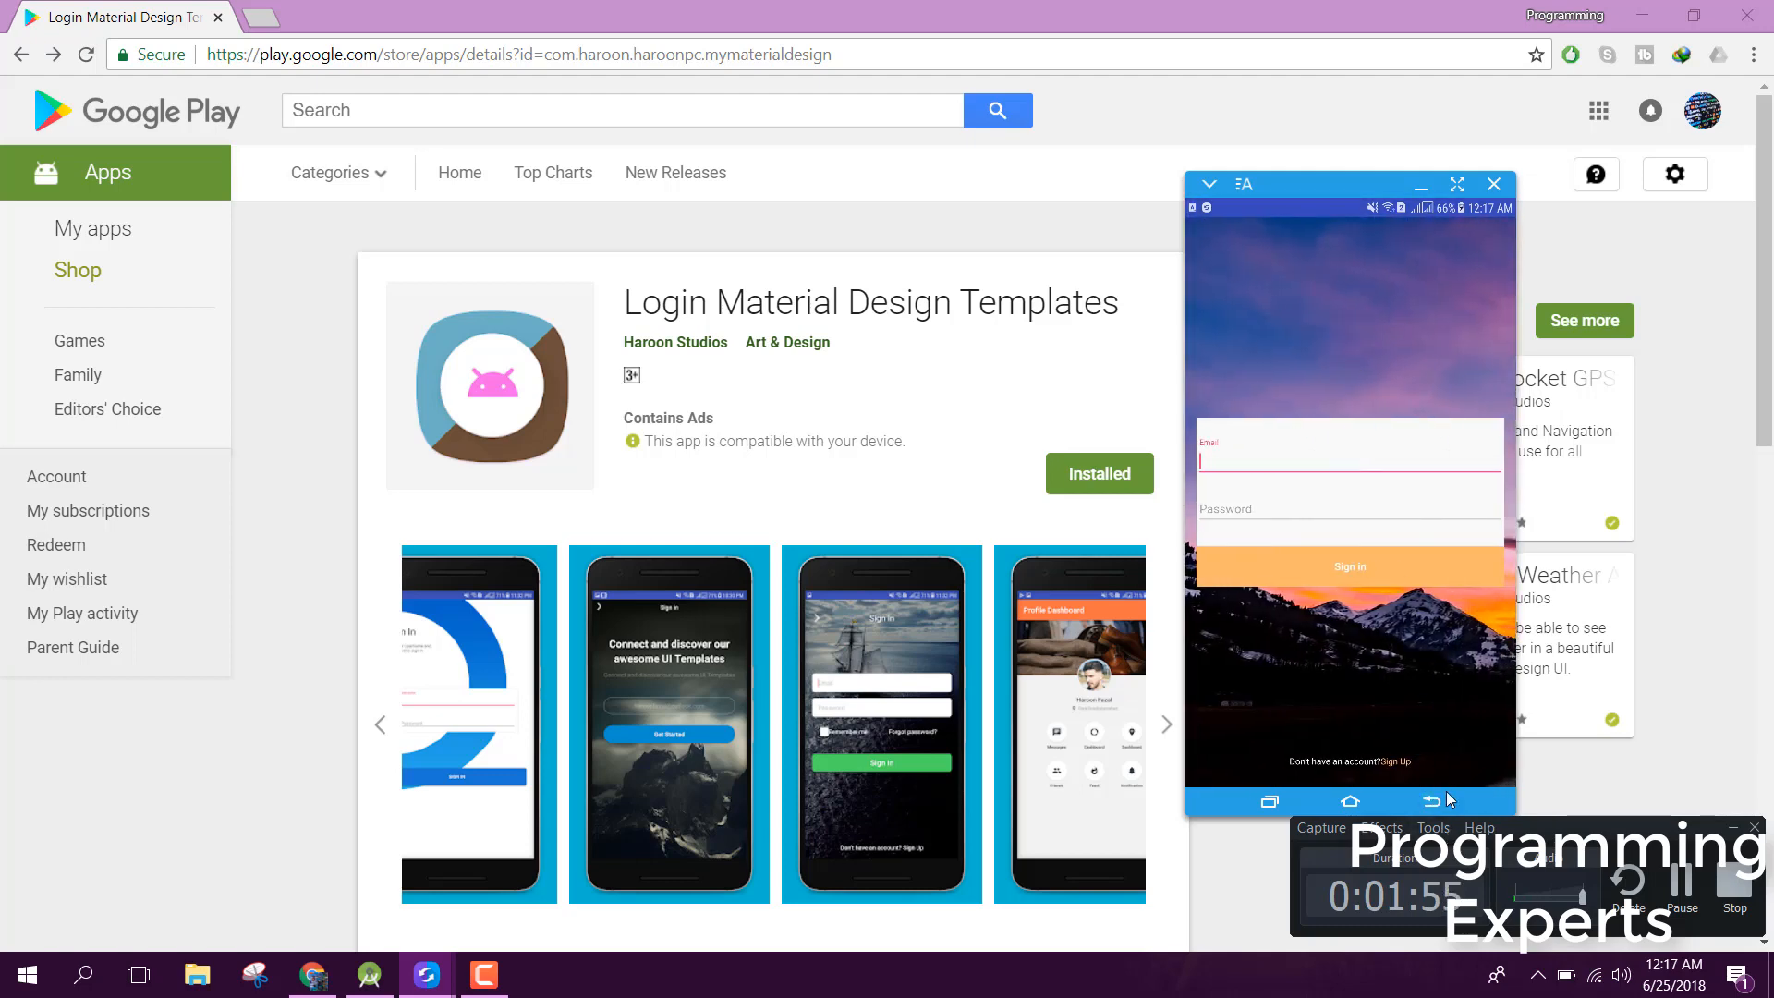
left_click(1383, 800)
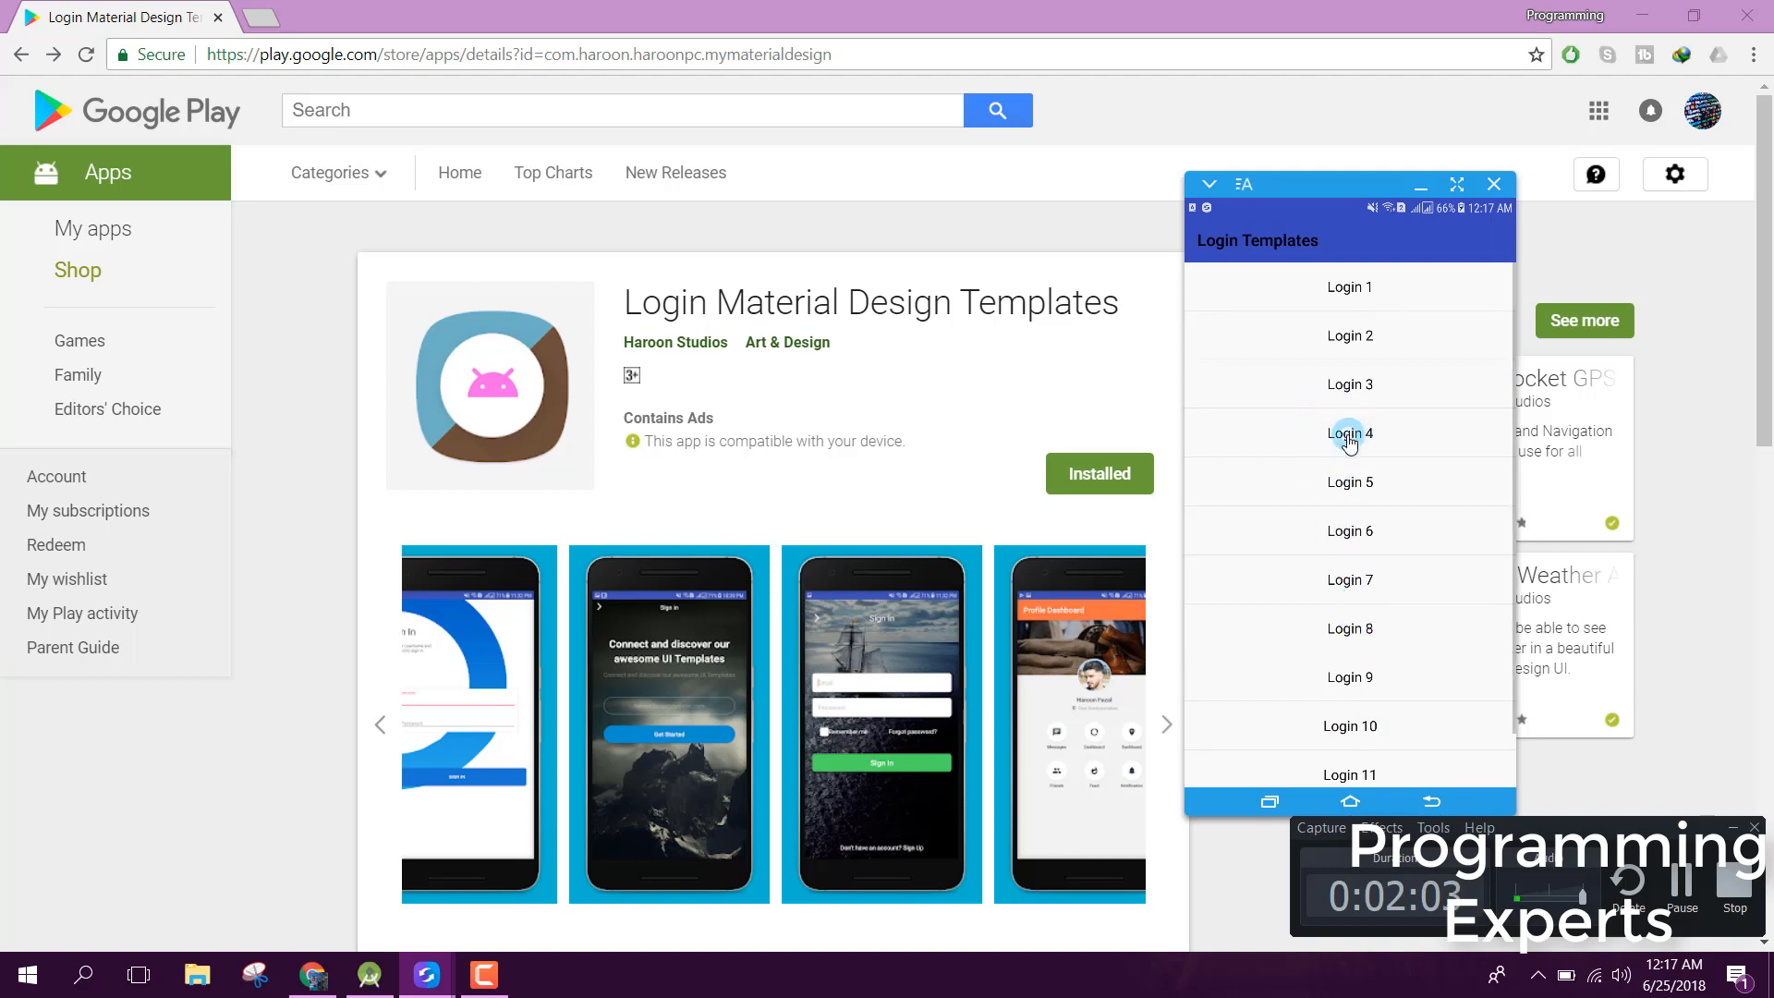
left_click(1349, 433)
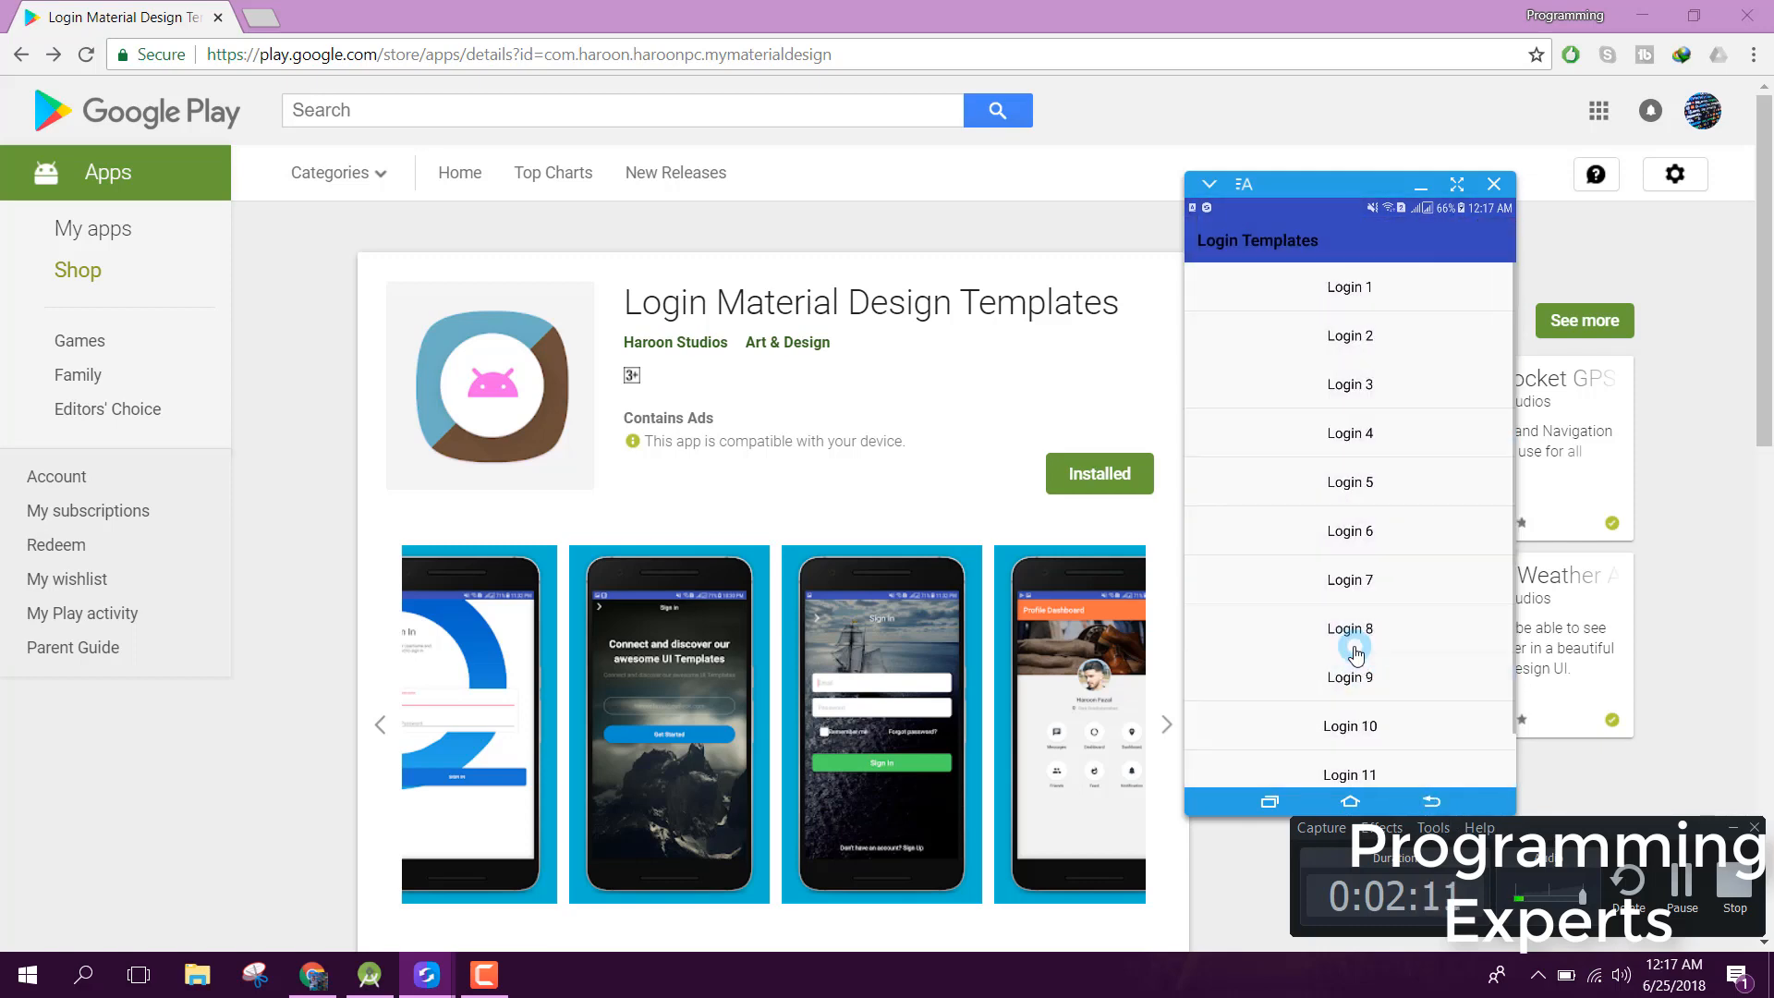
left_click(1349, 654)
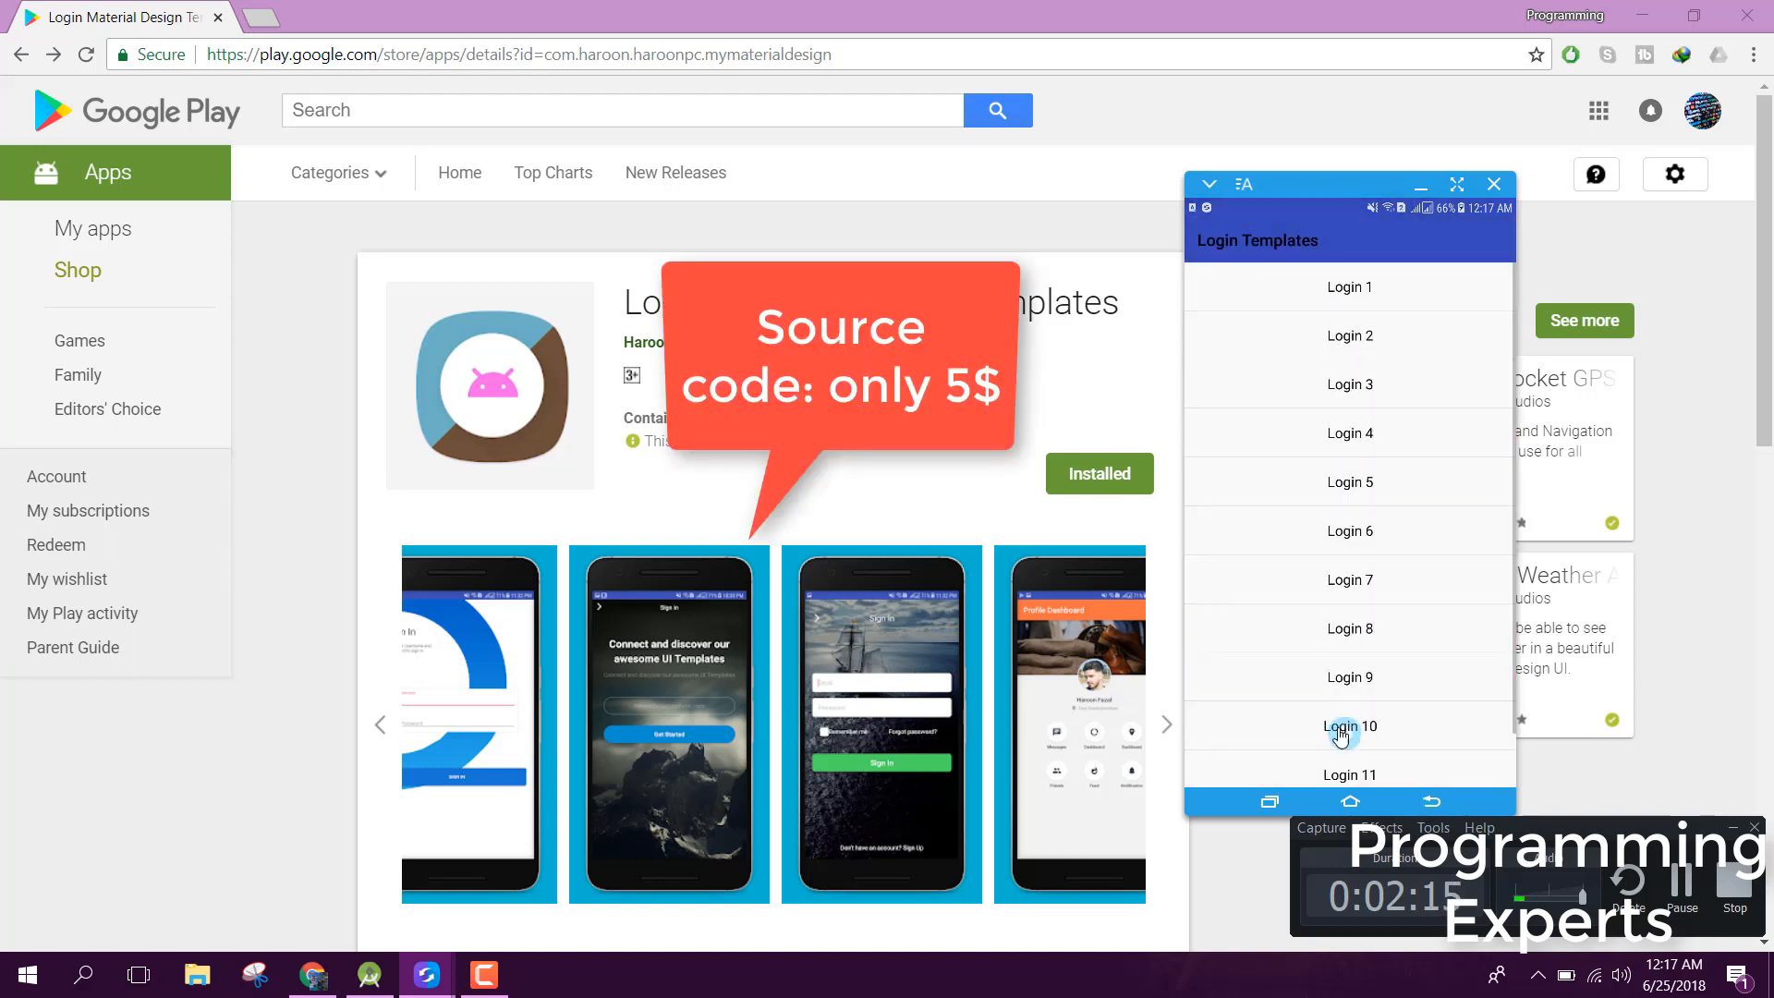
left_click(1349, 724)
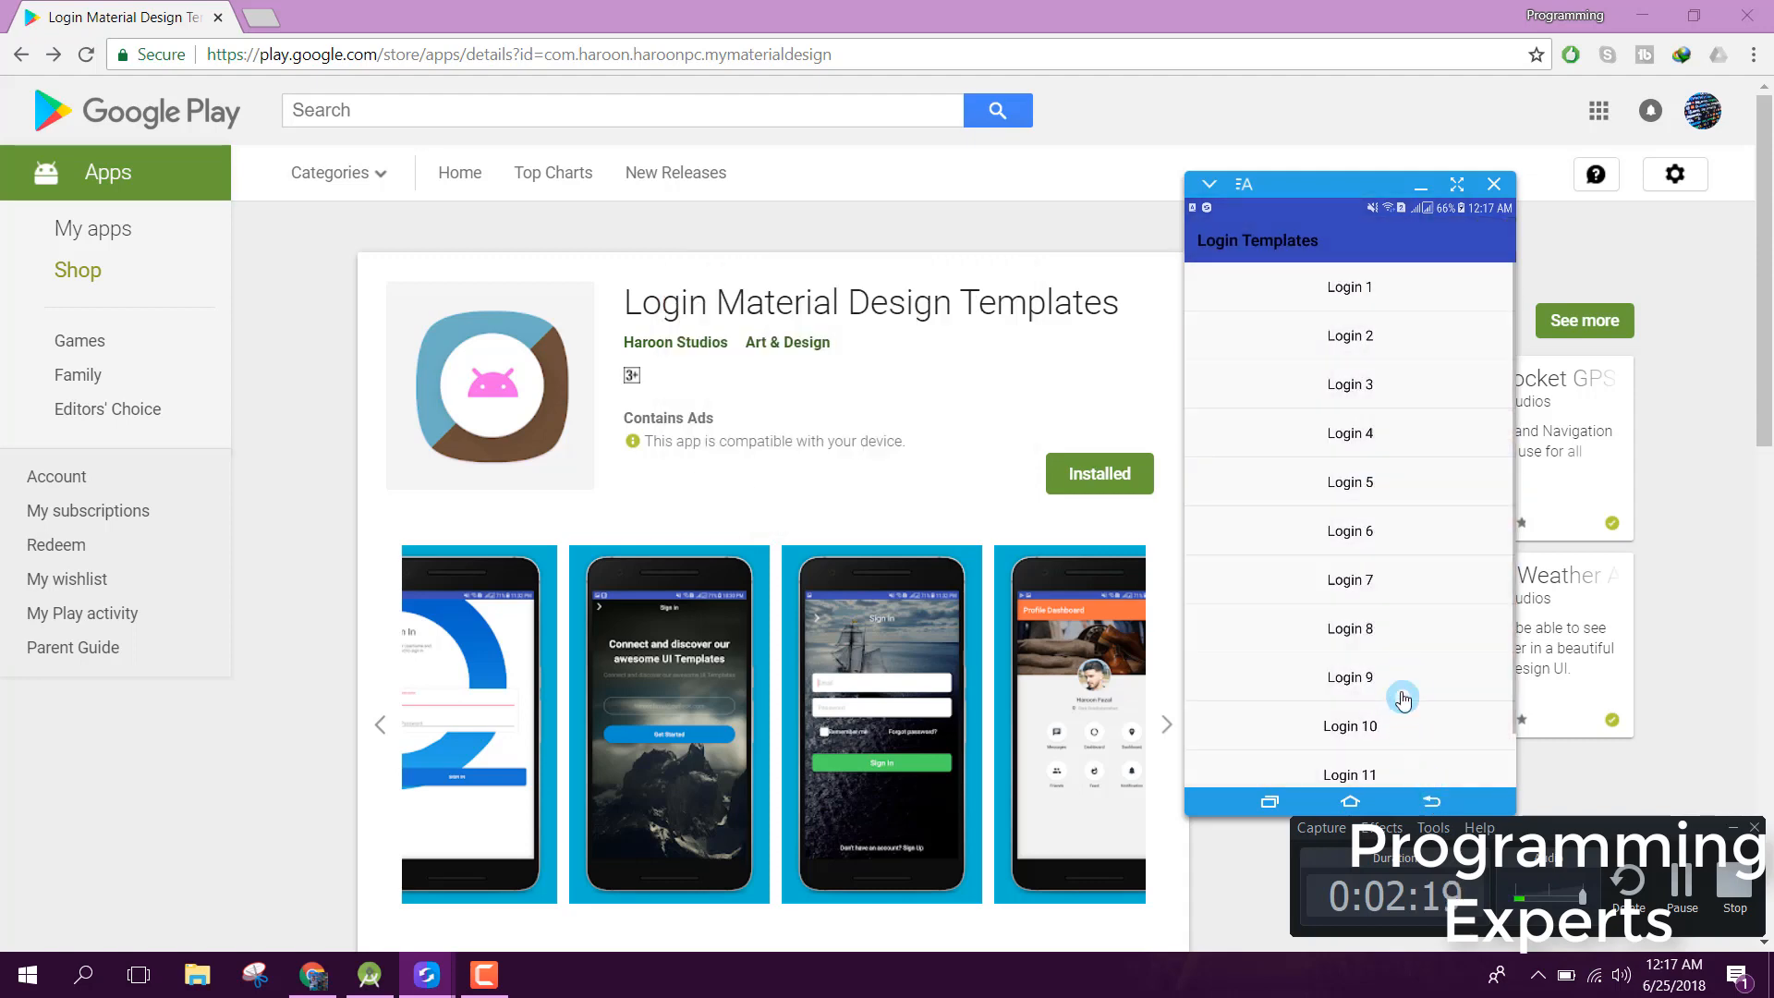
scroll("down", 3)
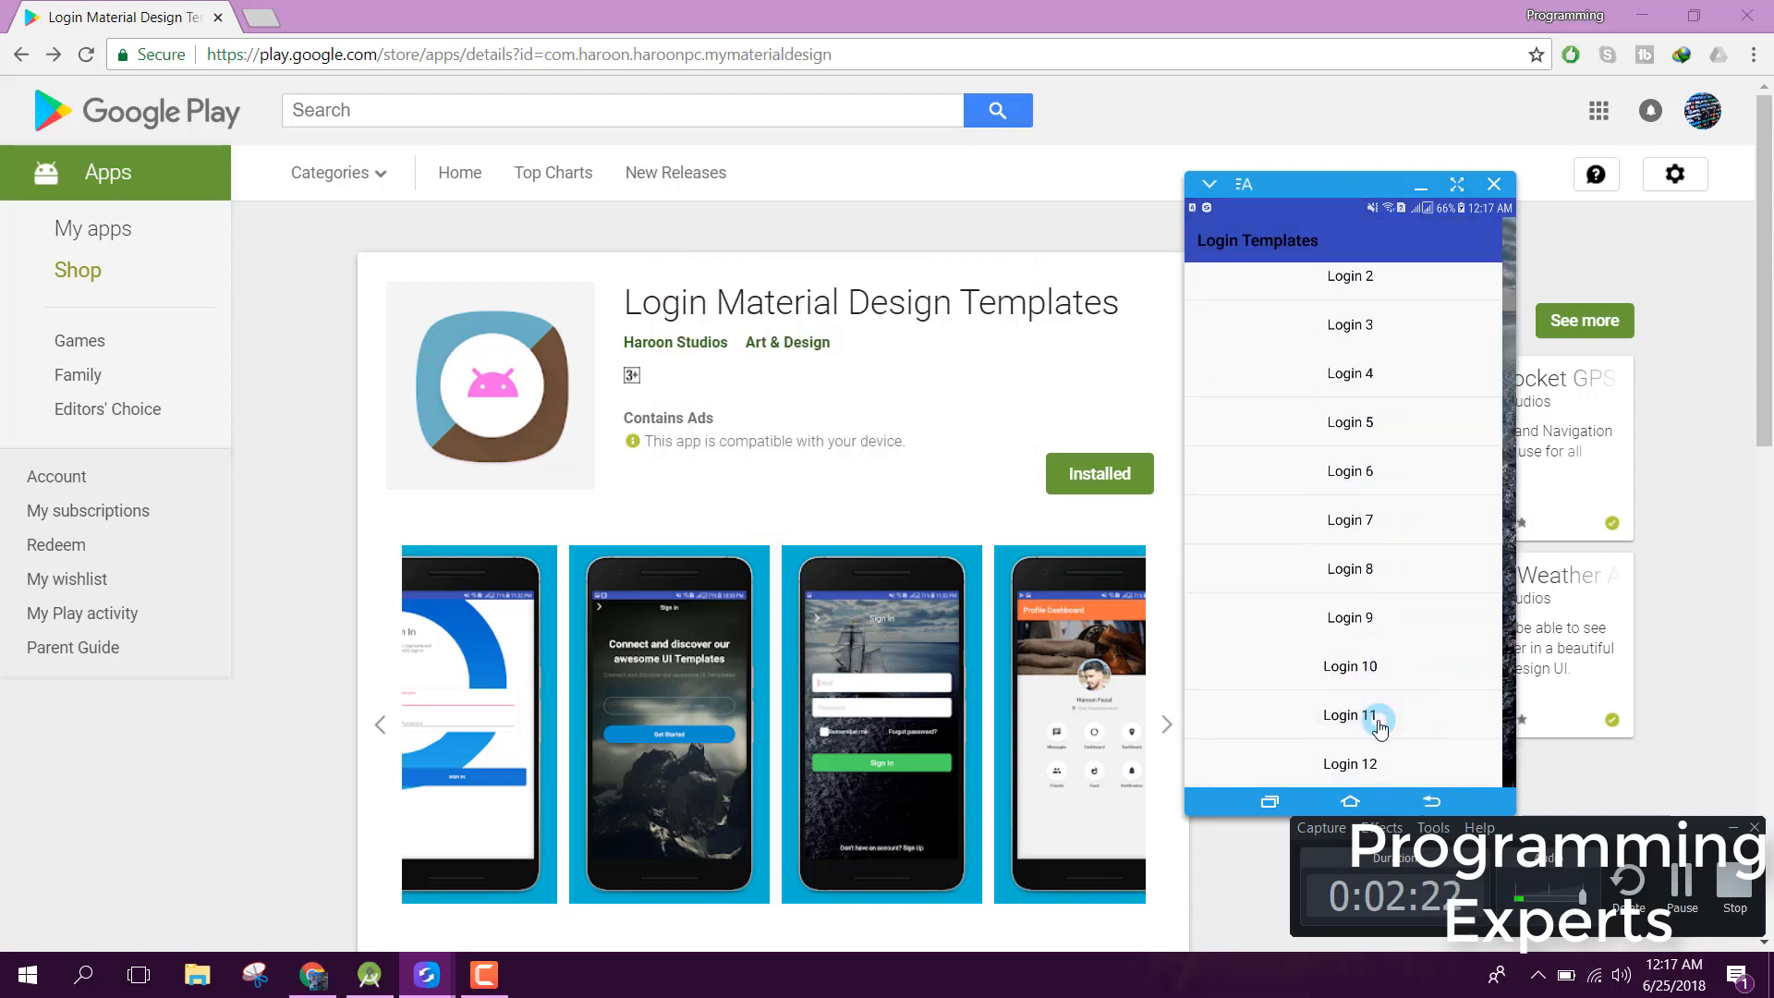